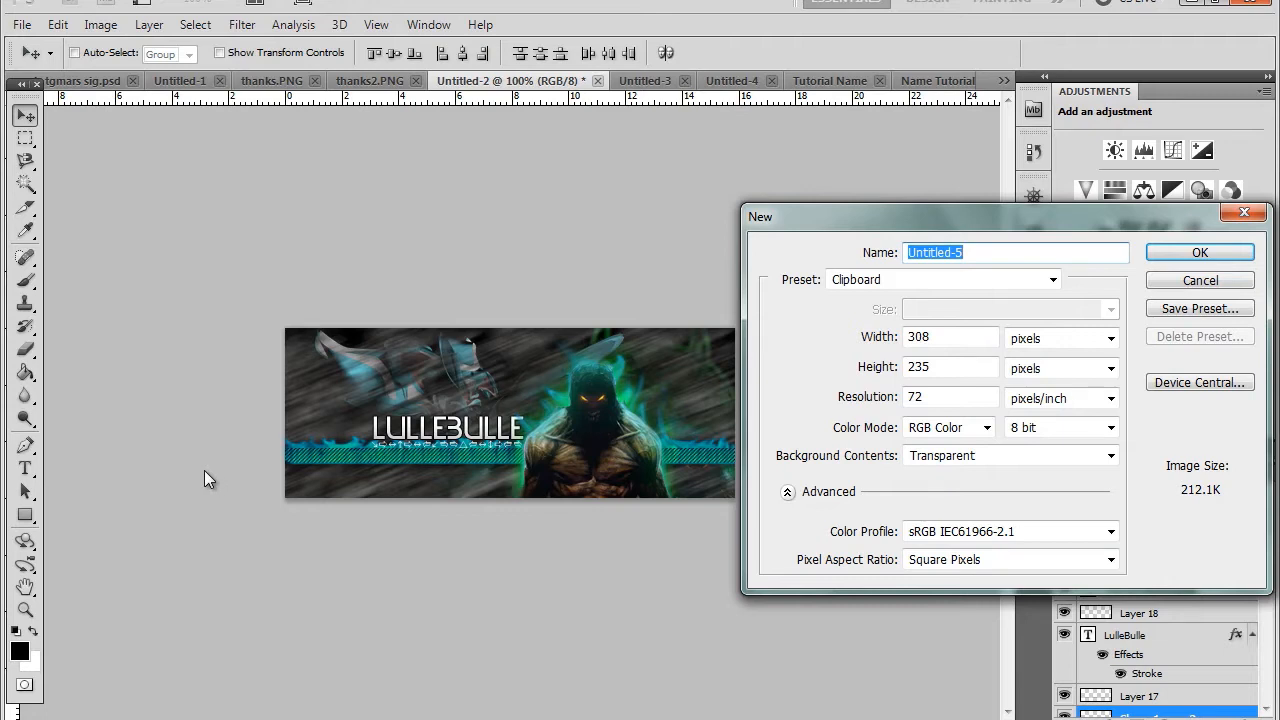
mouse_move(268, 452)
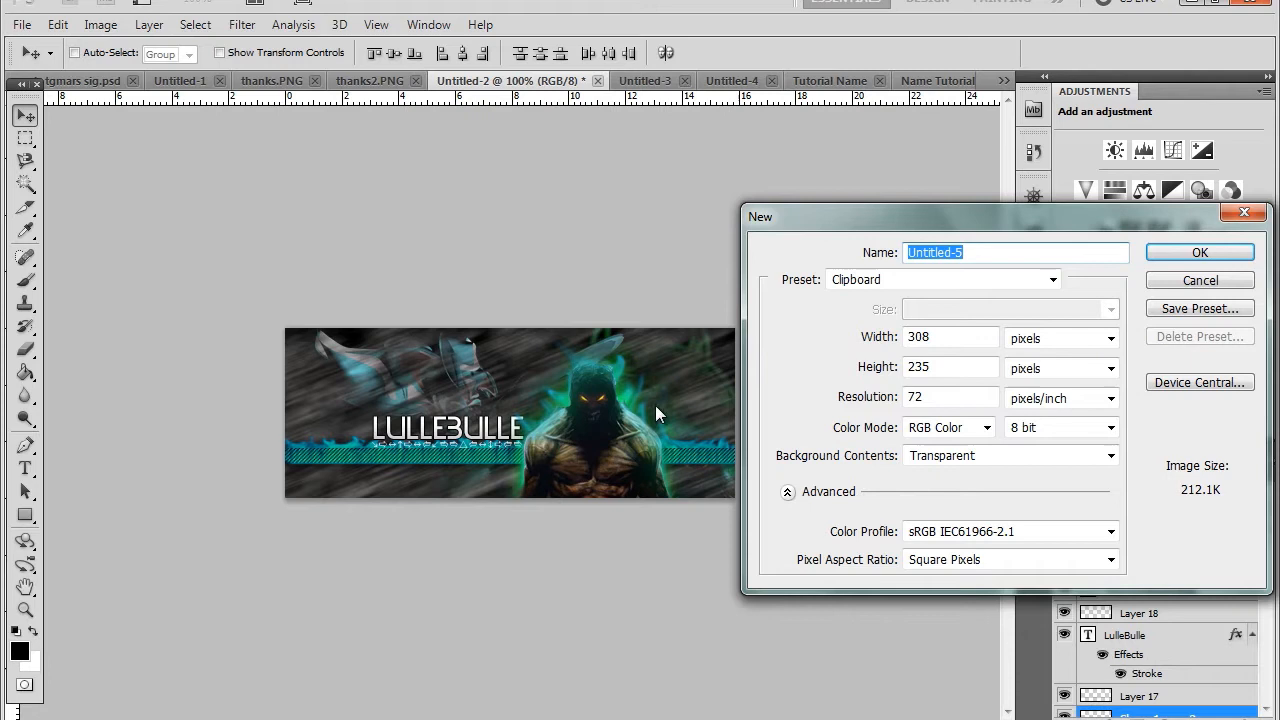
mouse_move(248, 460)
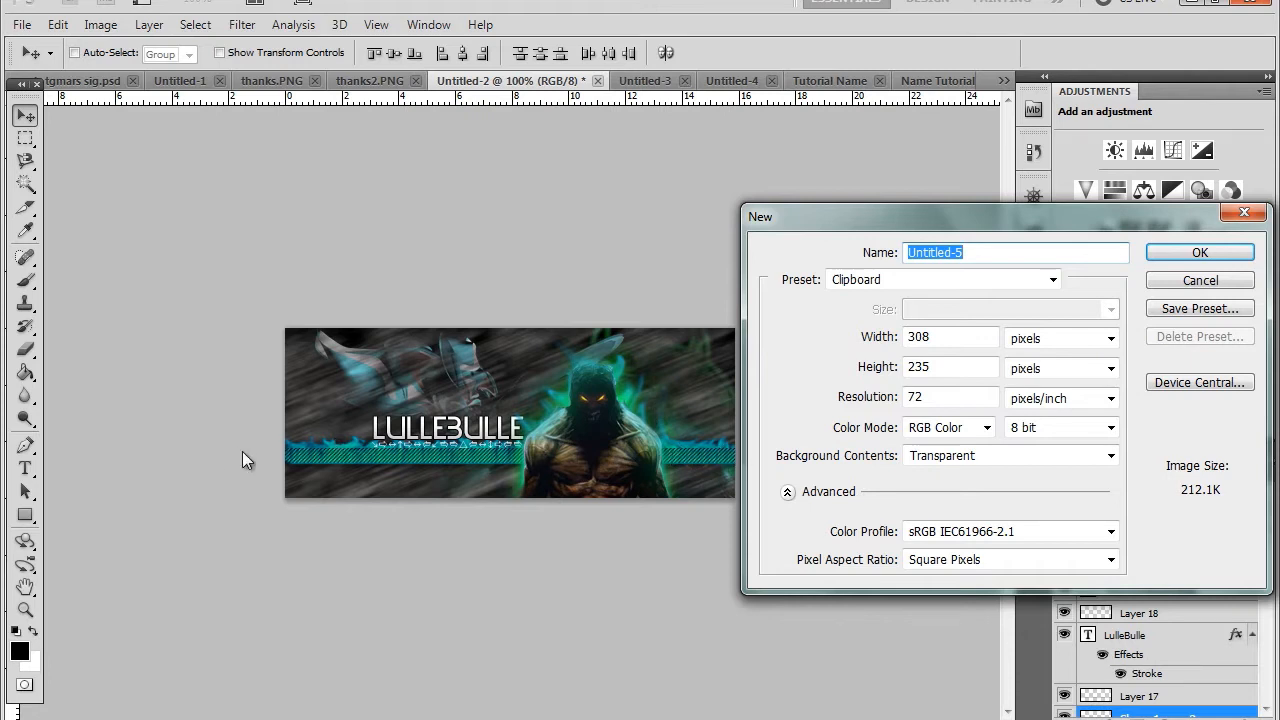
mouse_move(584, 504)
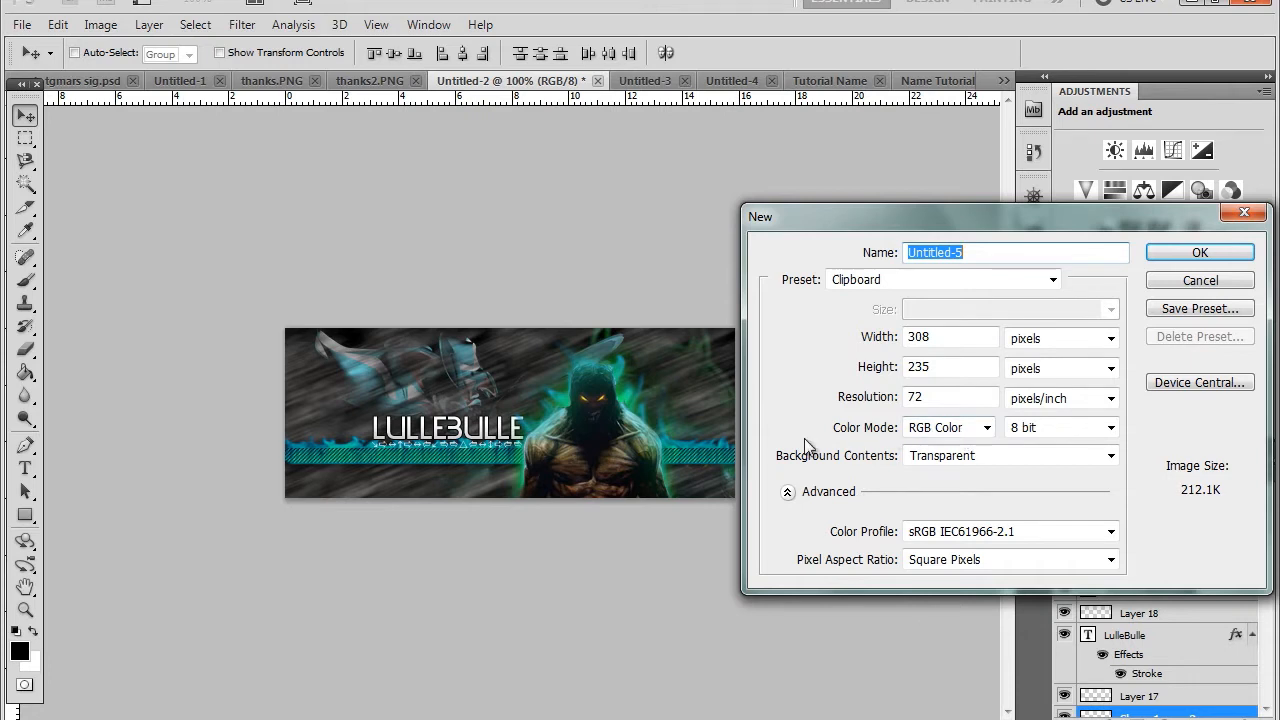
mouse_move(760, 458)
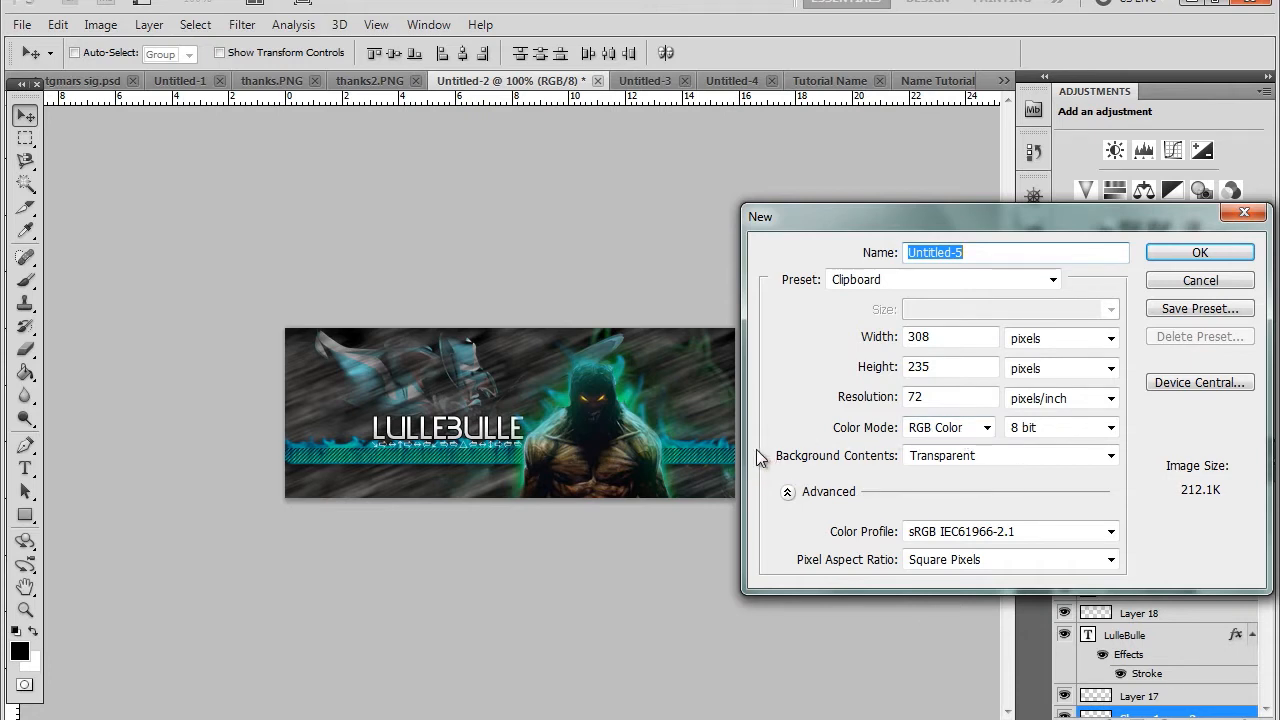
mouse_move(640, 478)
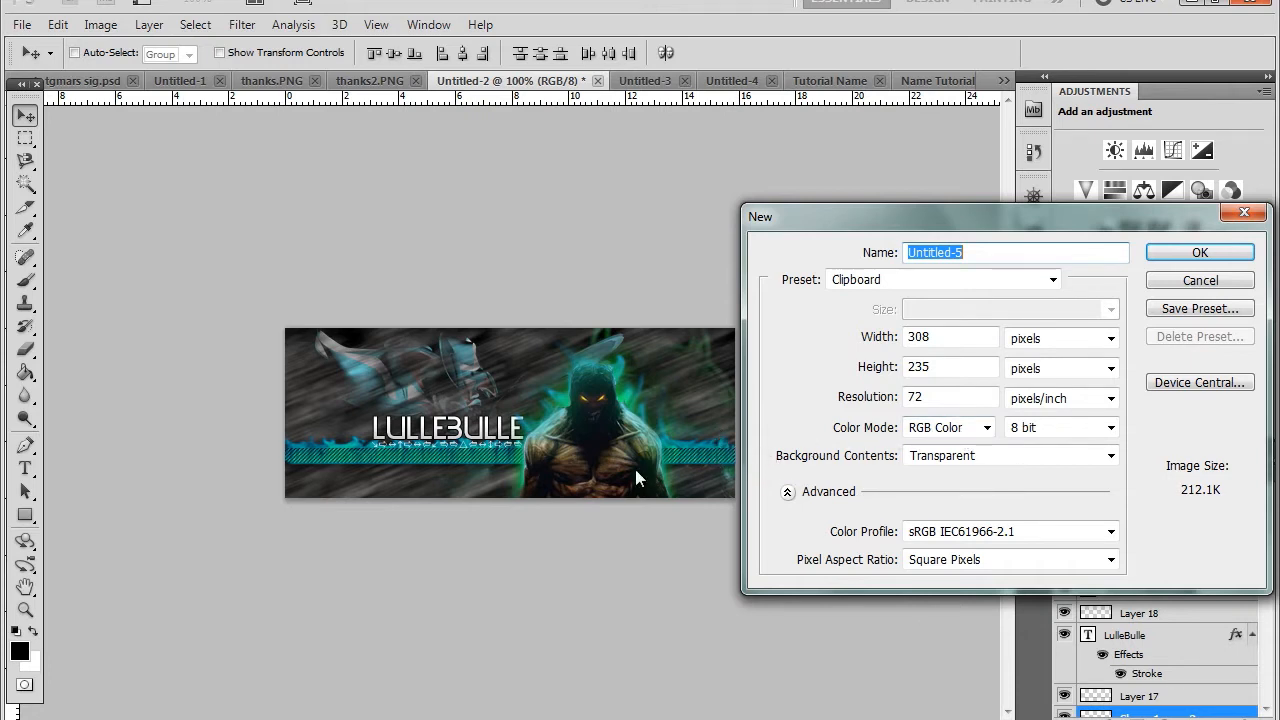
mouse_move(1008, 304)
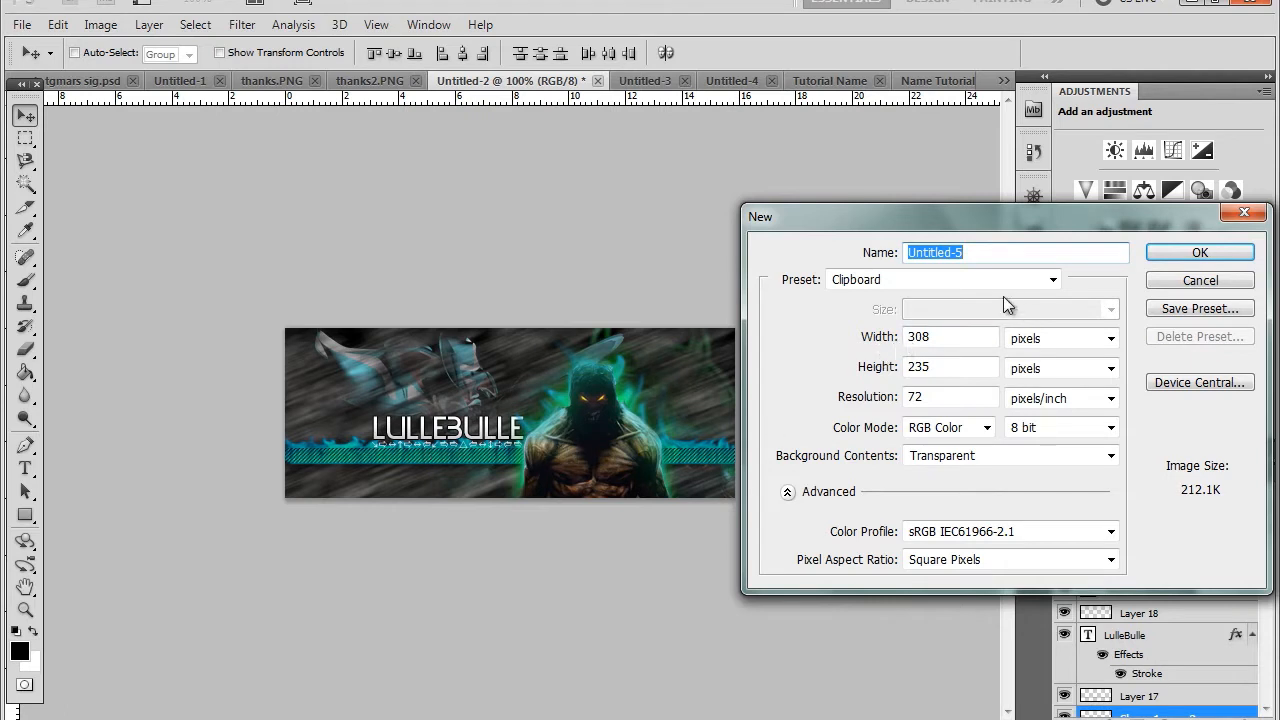
Name the document Fire, set width and height to 400 pixels, and create it
text(Fkre)
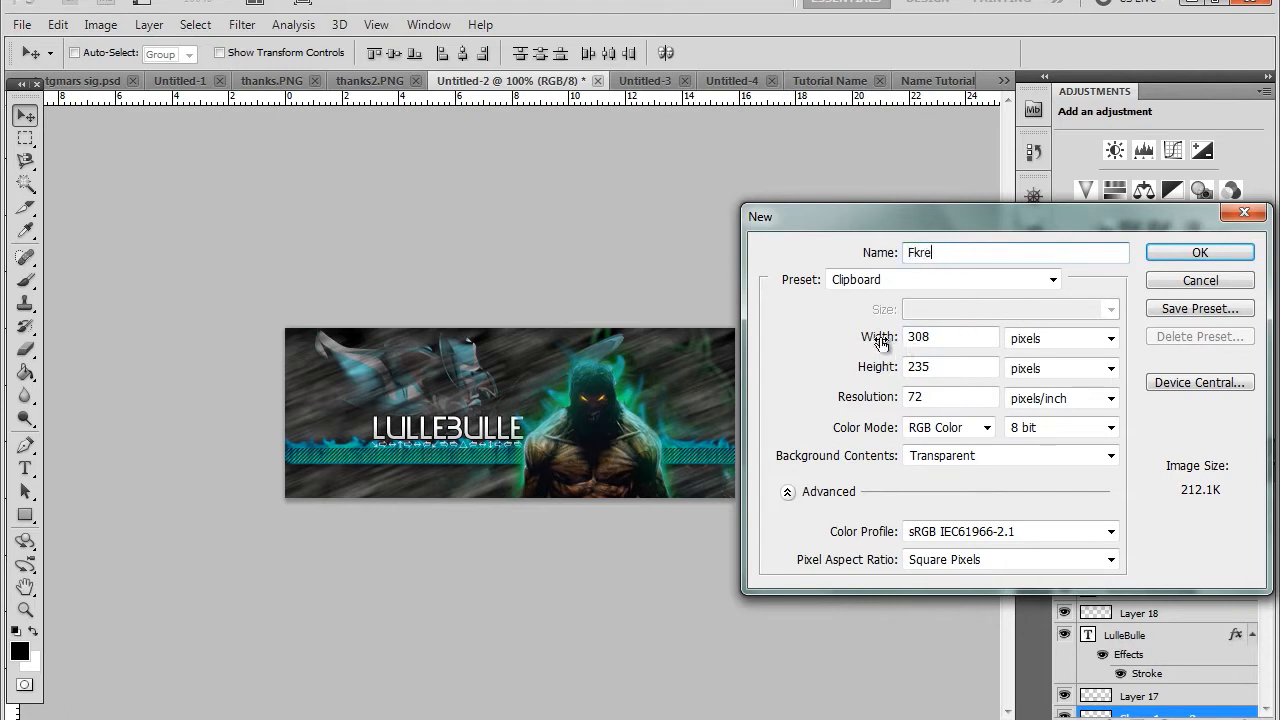
key(BackSpace)
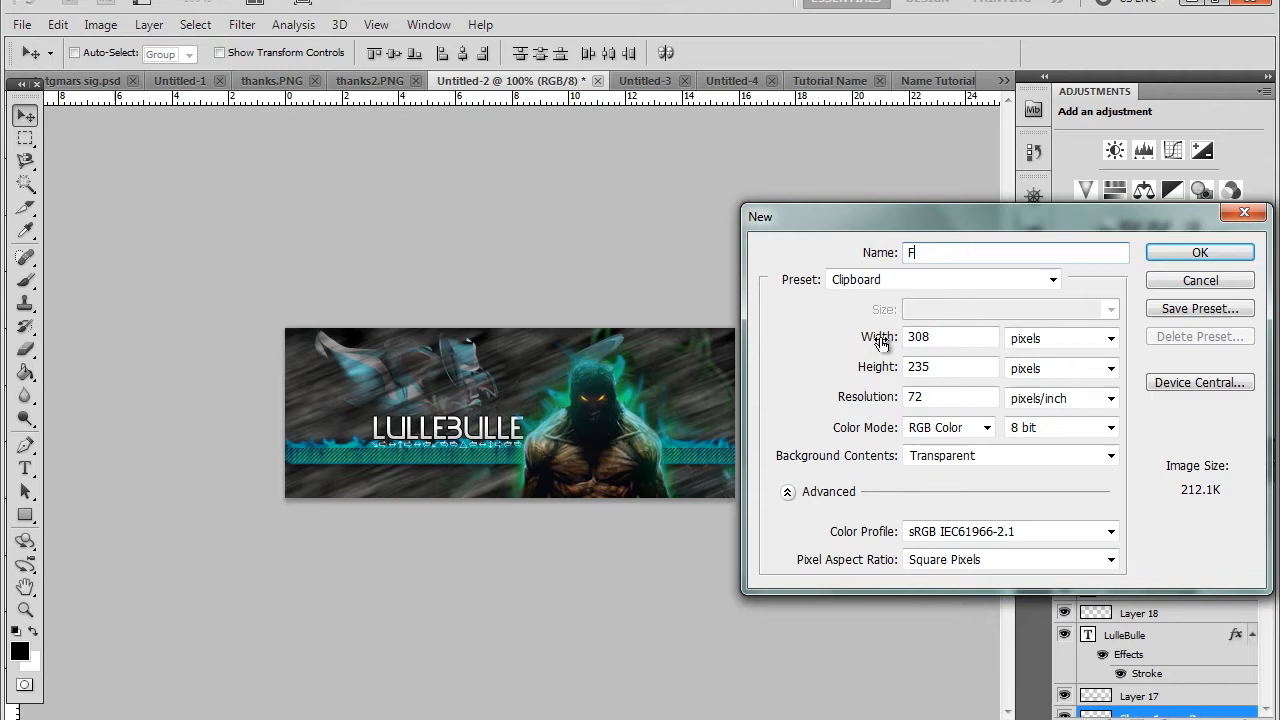
text(itr\)
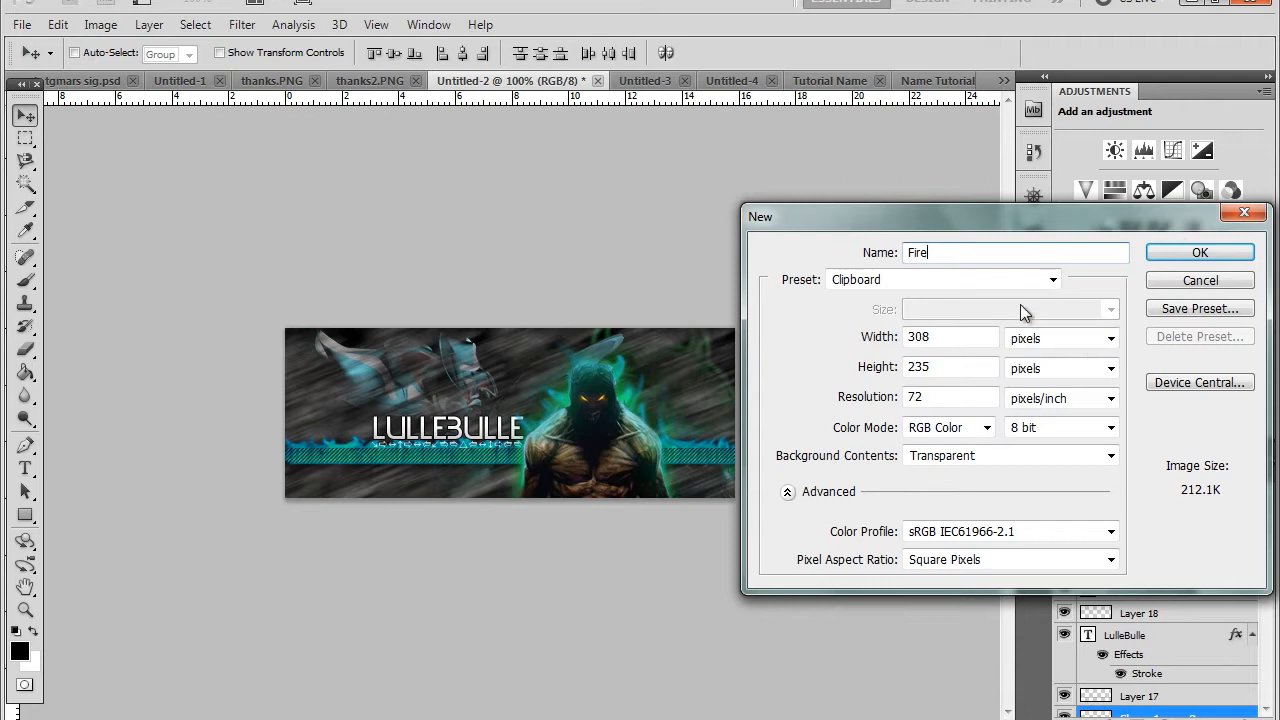
click(950, 336)
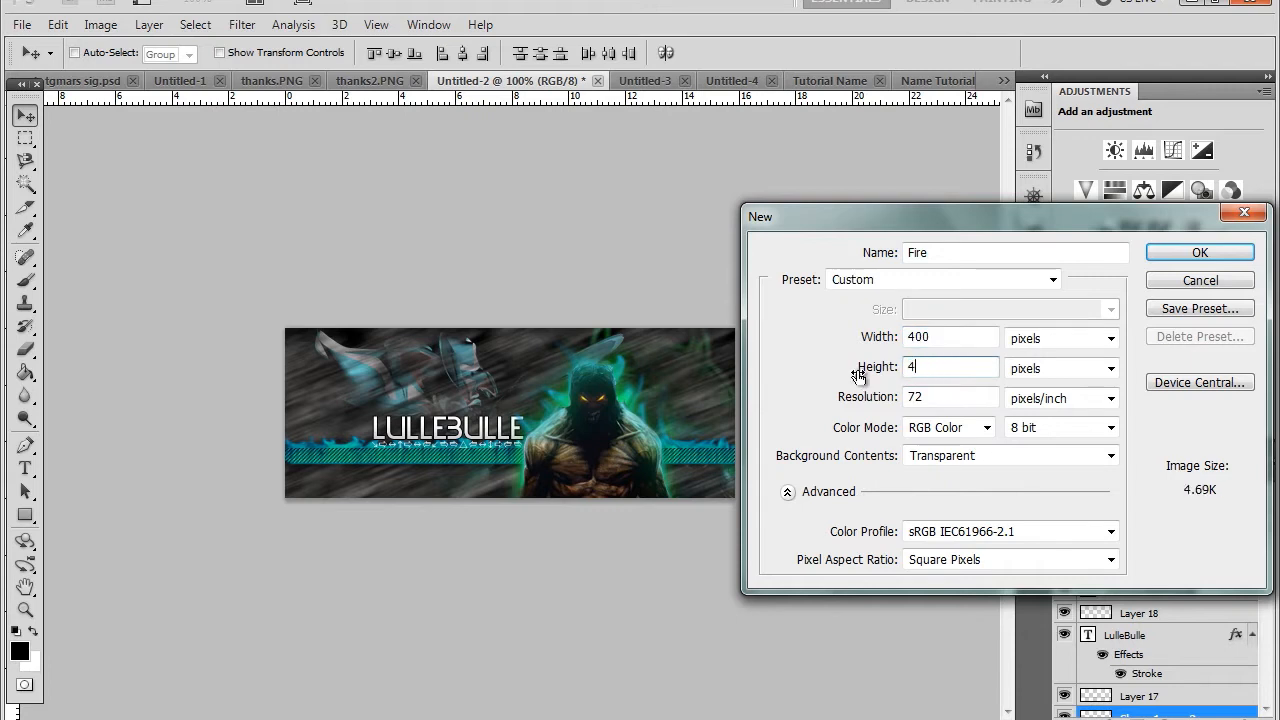
text(00)
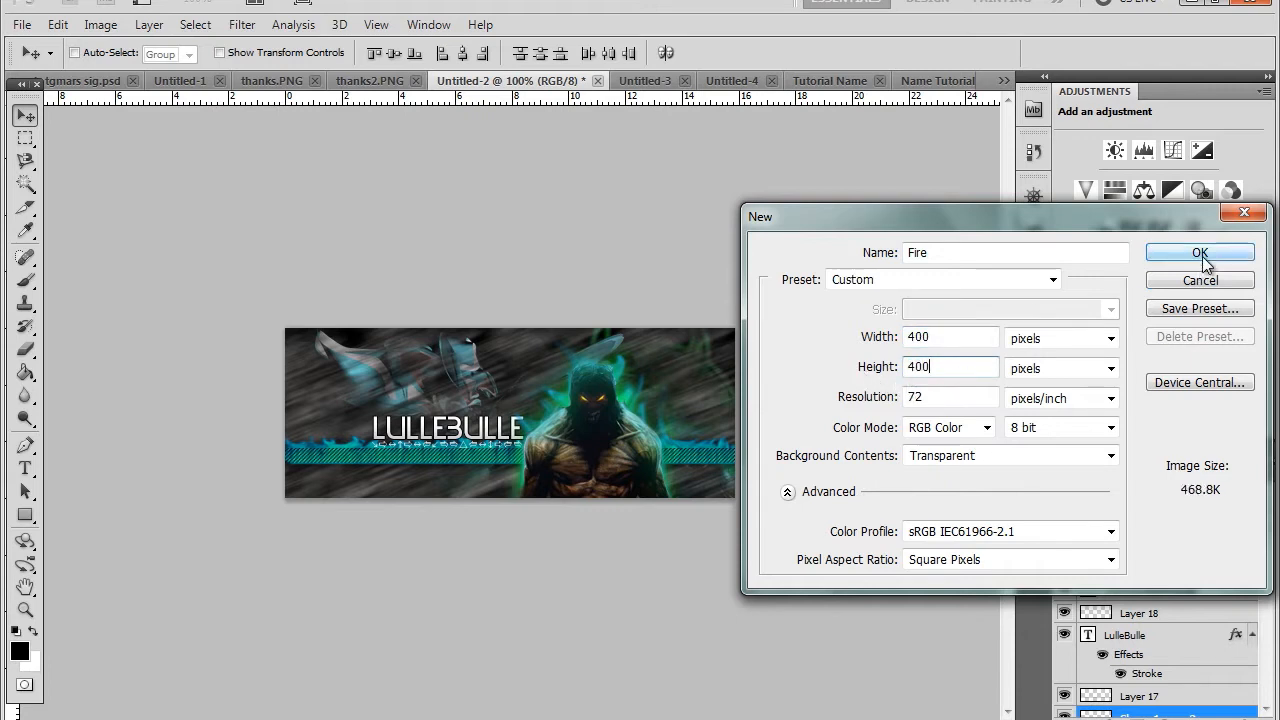
click(1200, 252)
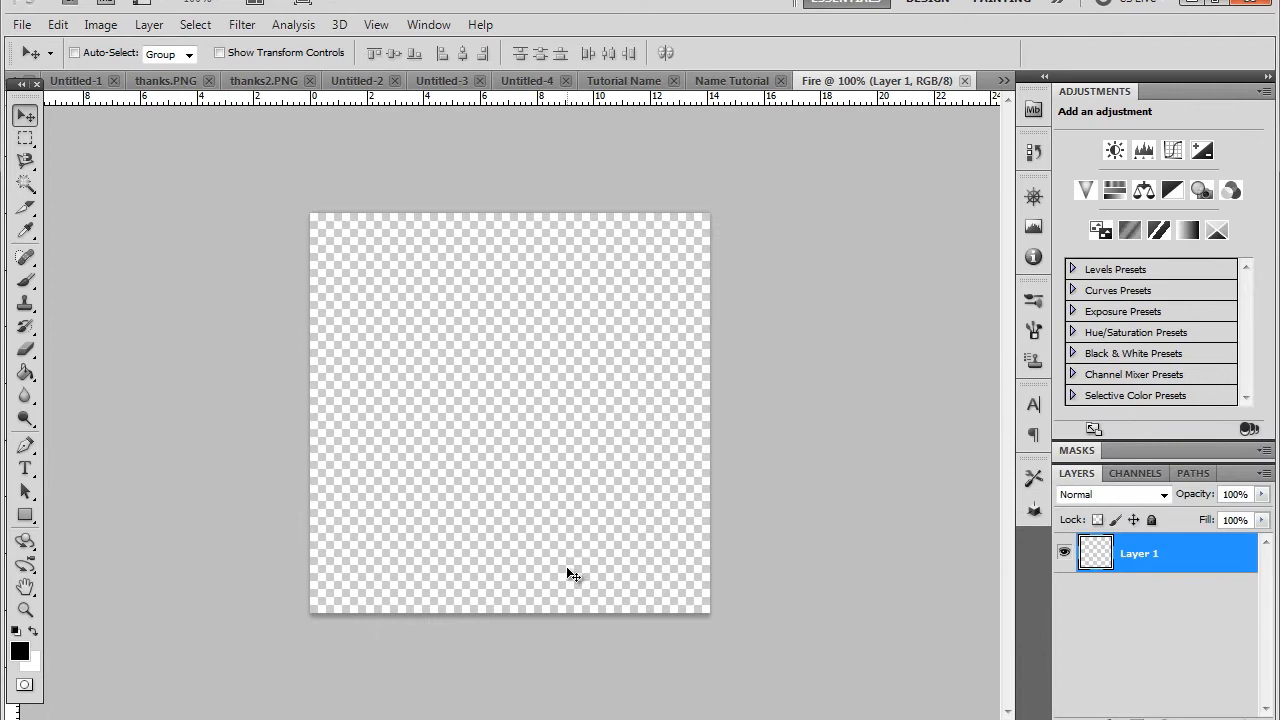
Draw a tall black rounded-rectangle bar vertically down the canvas centre
click(24, 516)
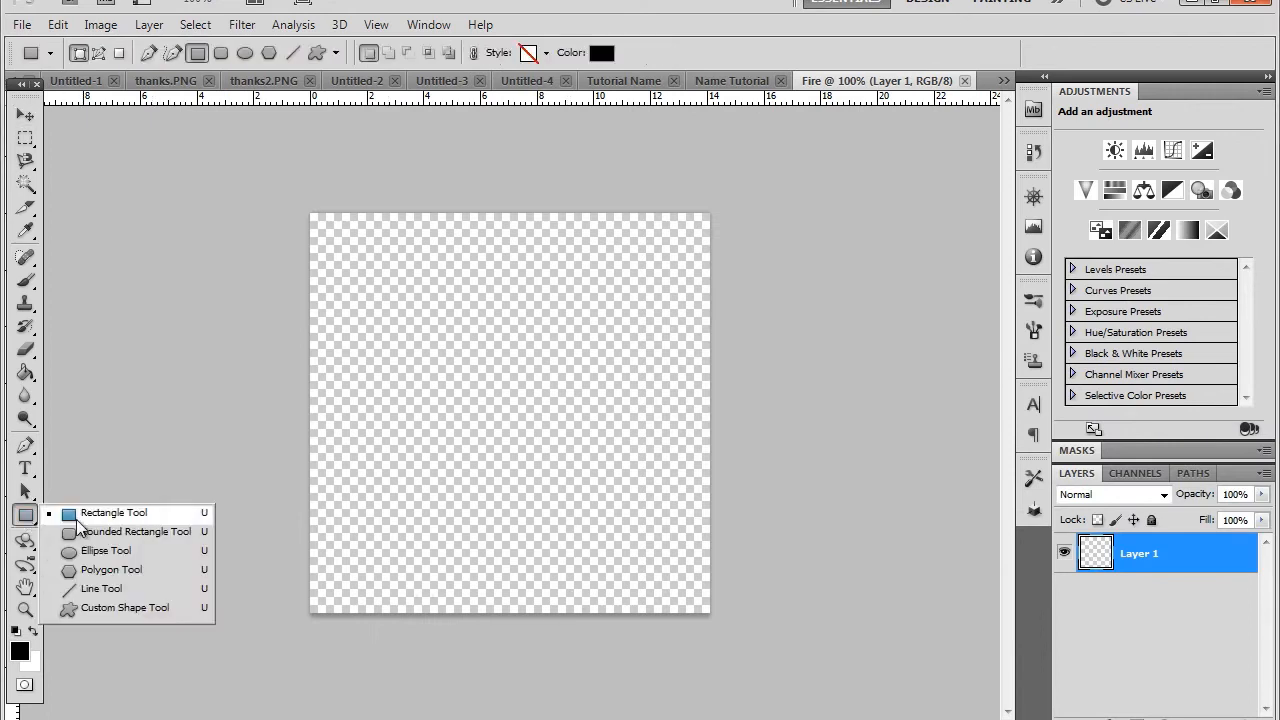
click(138, 532)
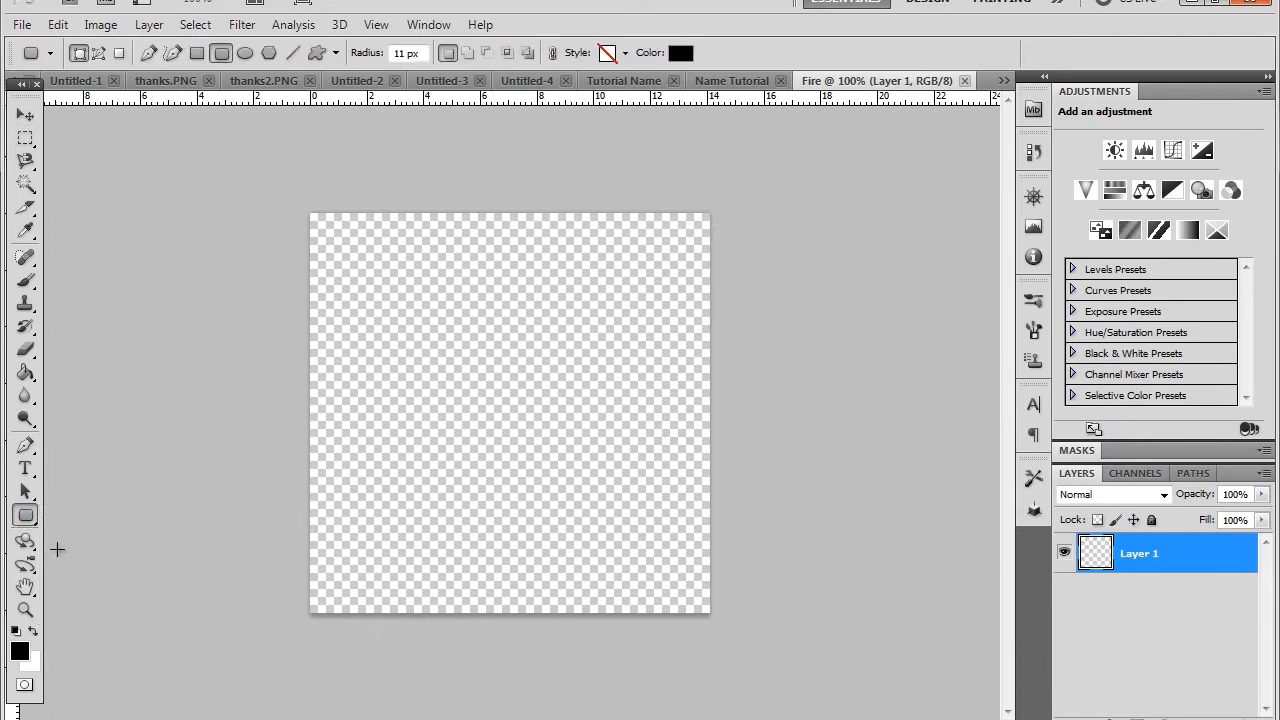
mouse_move(504, 242)
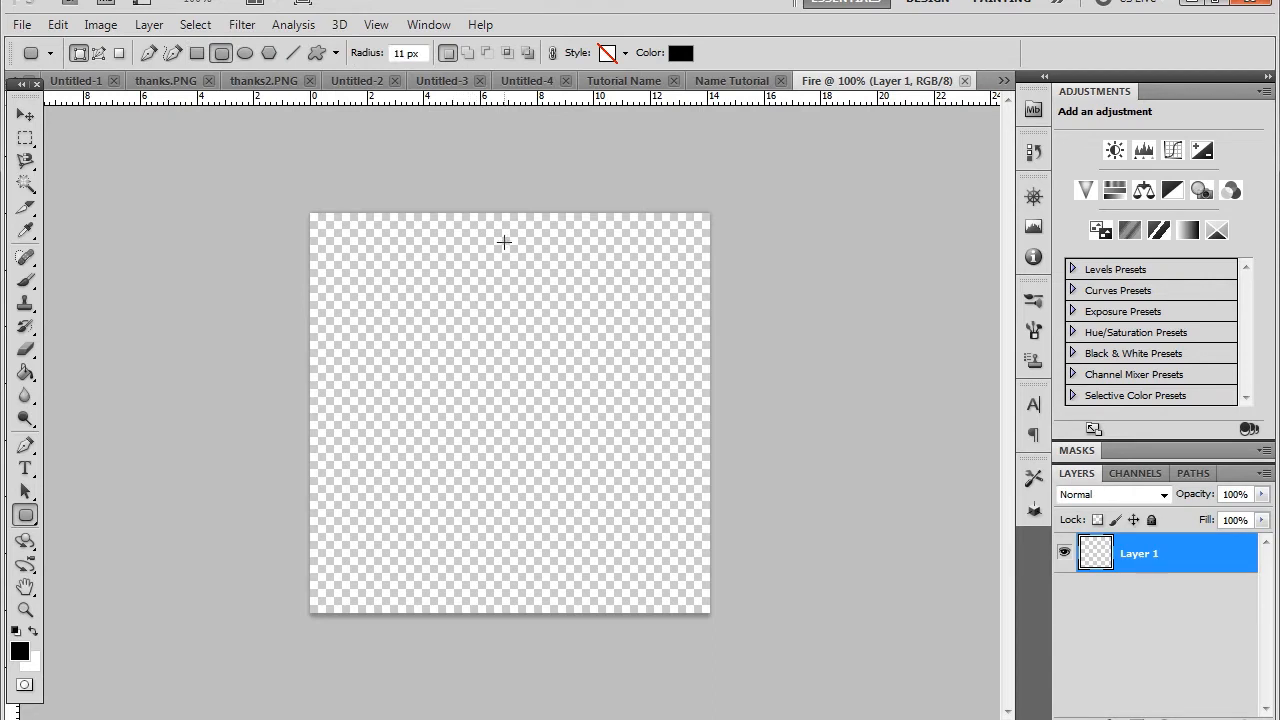
drag(504, 240, 516, 562)
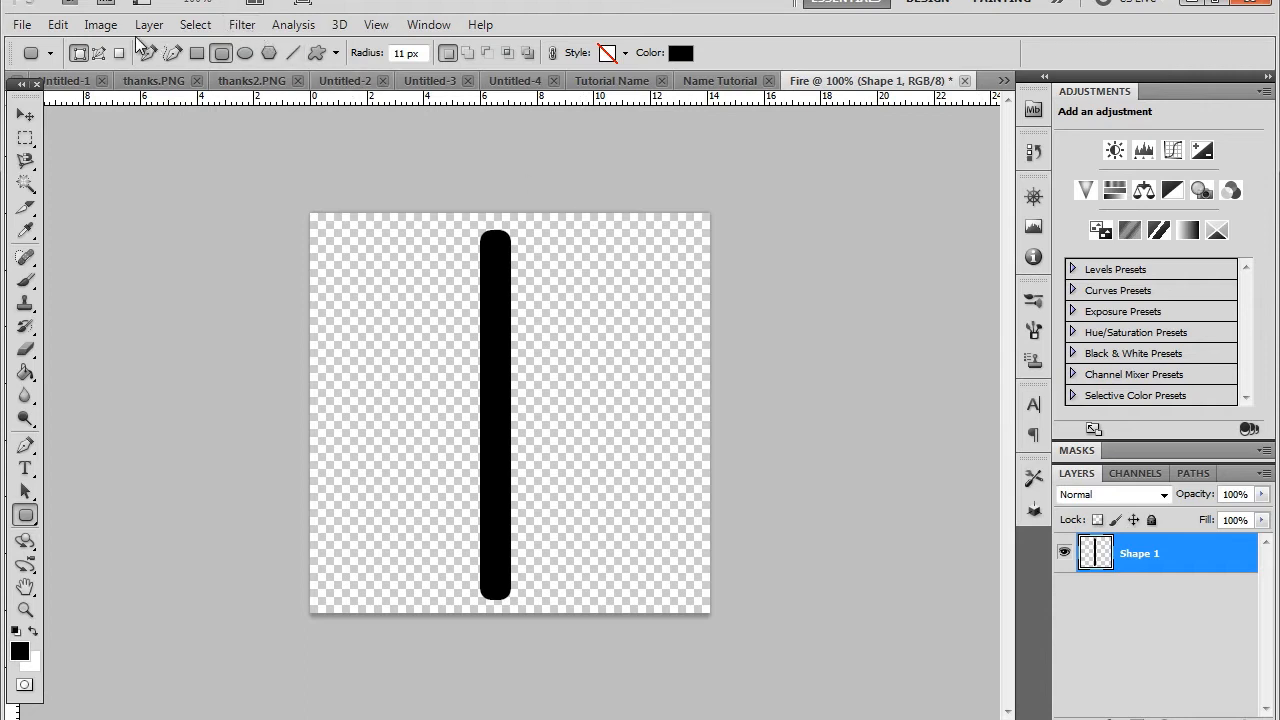
mouse_move(170, 88)
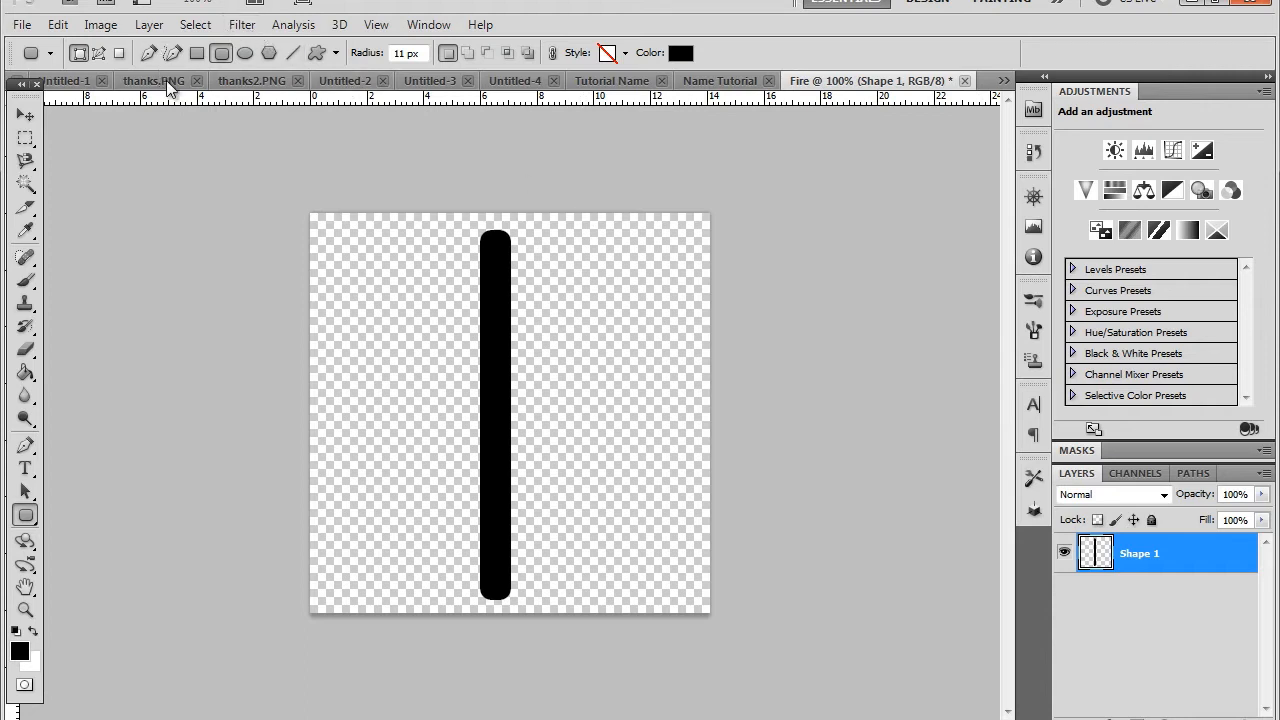
mouse_move(234, 46)
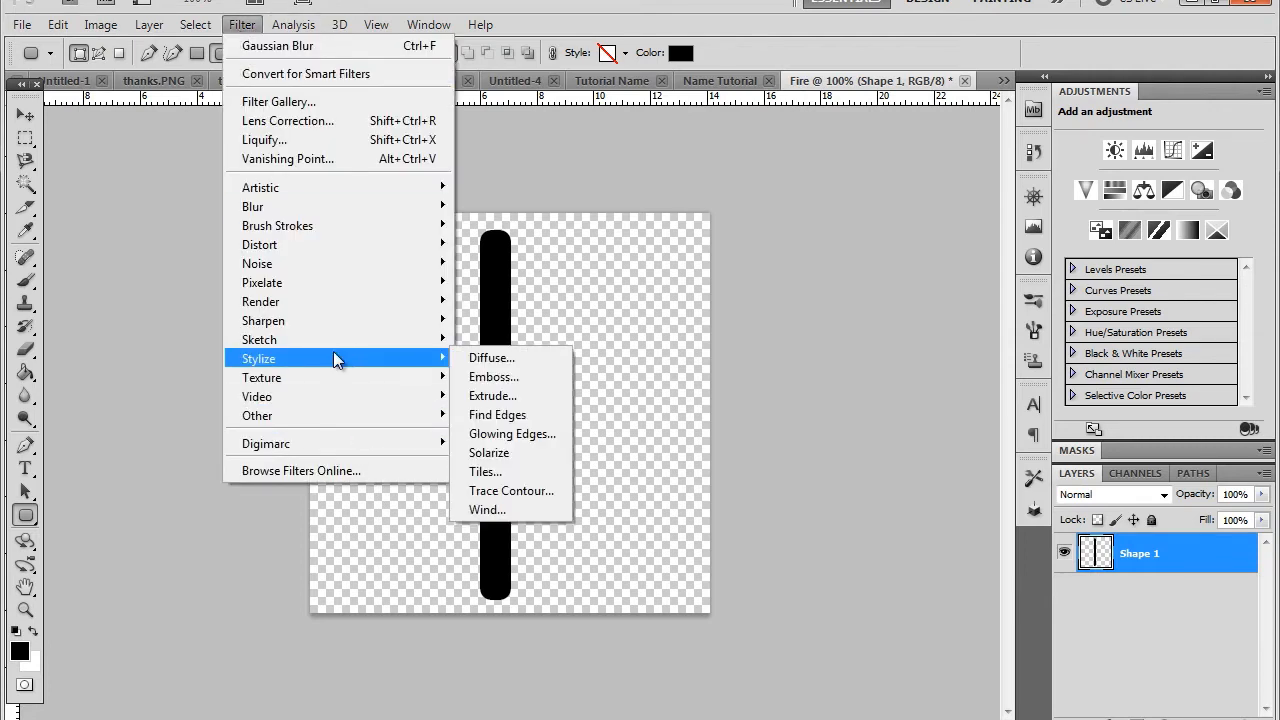
Apply the Wind stylize filter to fray the bar's edges into streaks
click(488, 510)
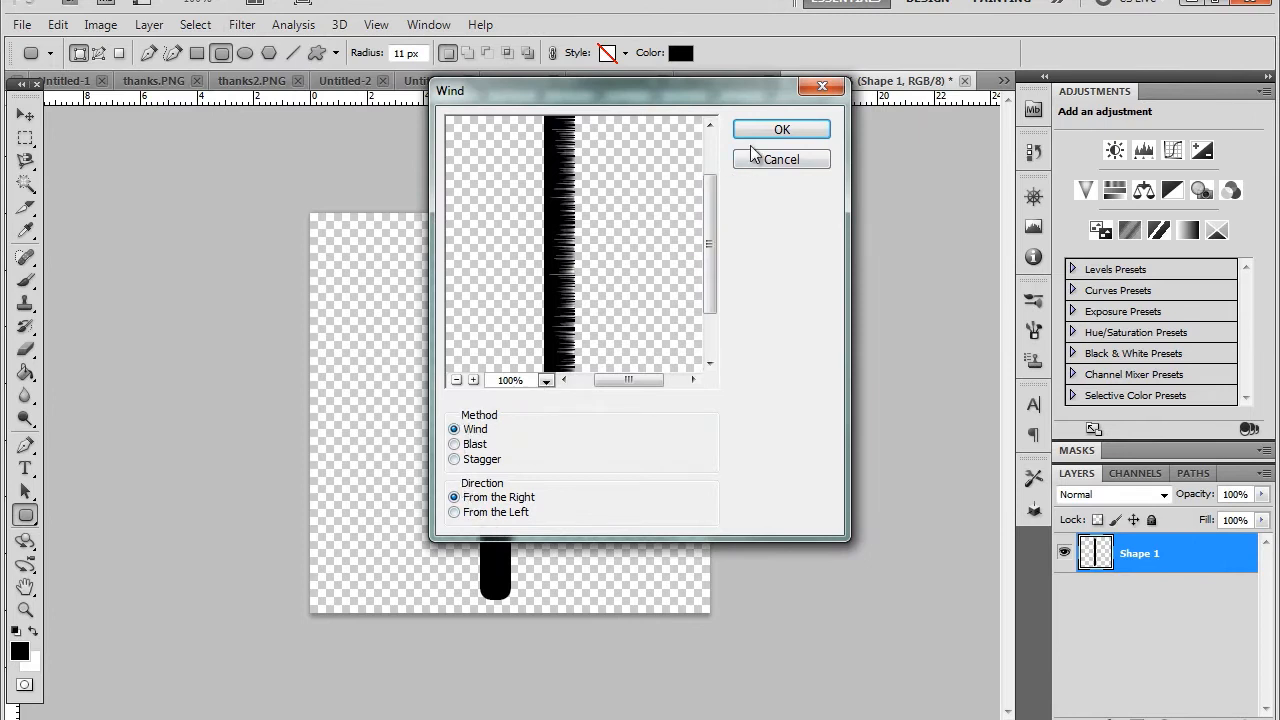
click(780, 128)
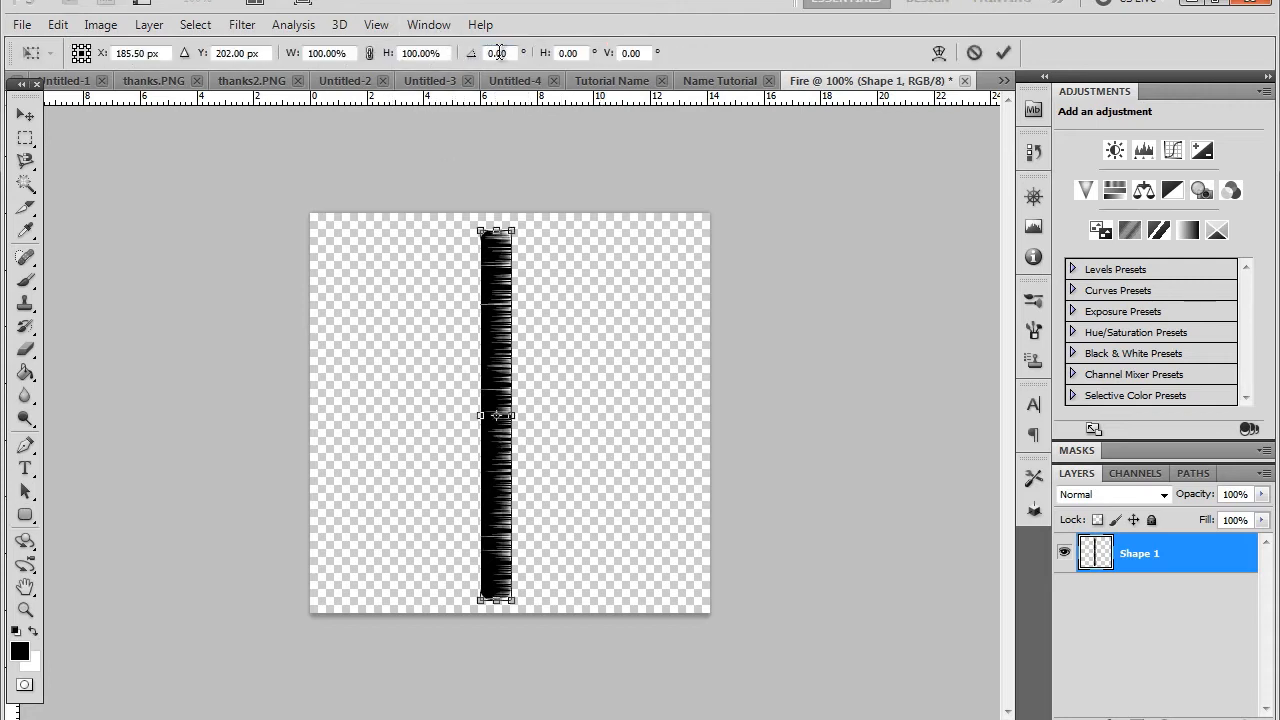
Rotate the streaked bar 90° so it lies horizontally across the canvas middle
click(496, 52)
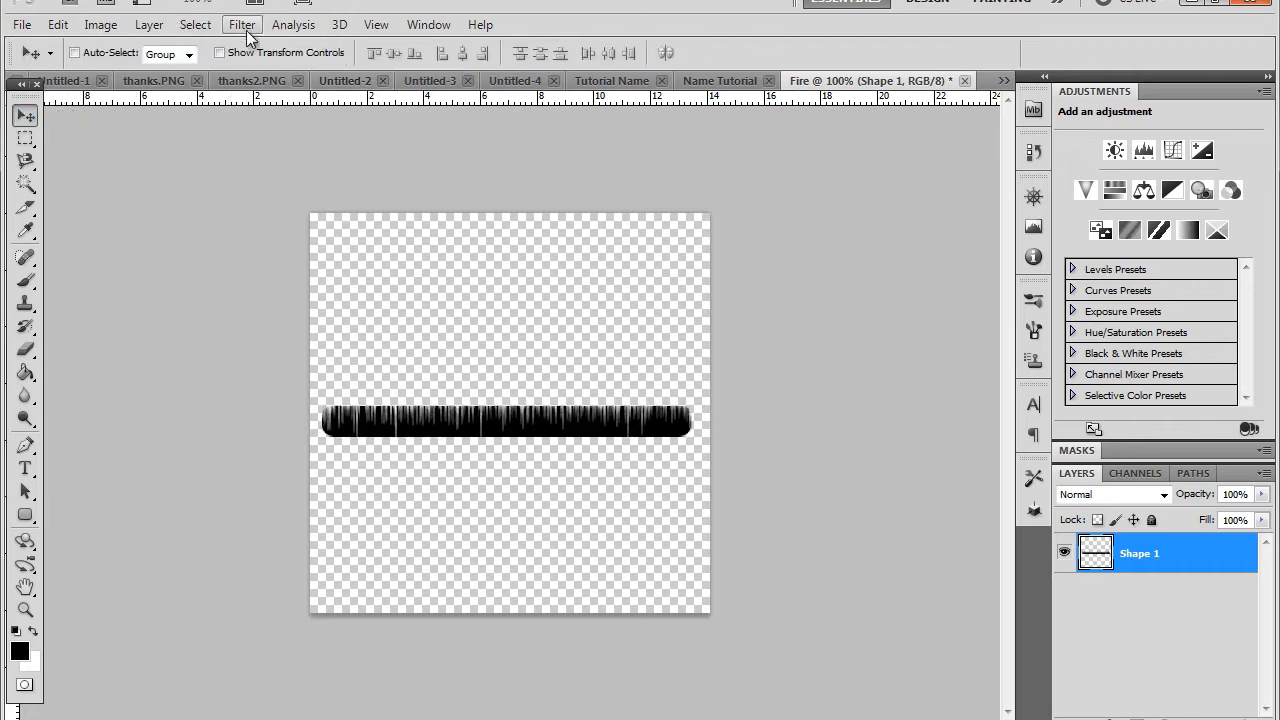
mouse_move(276, 150)
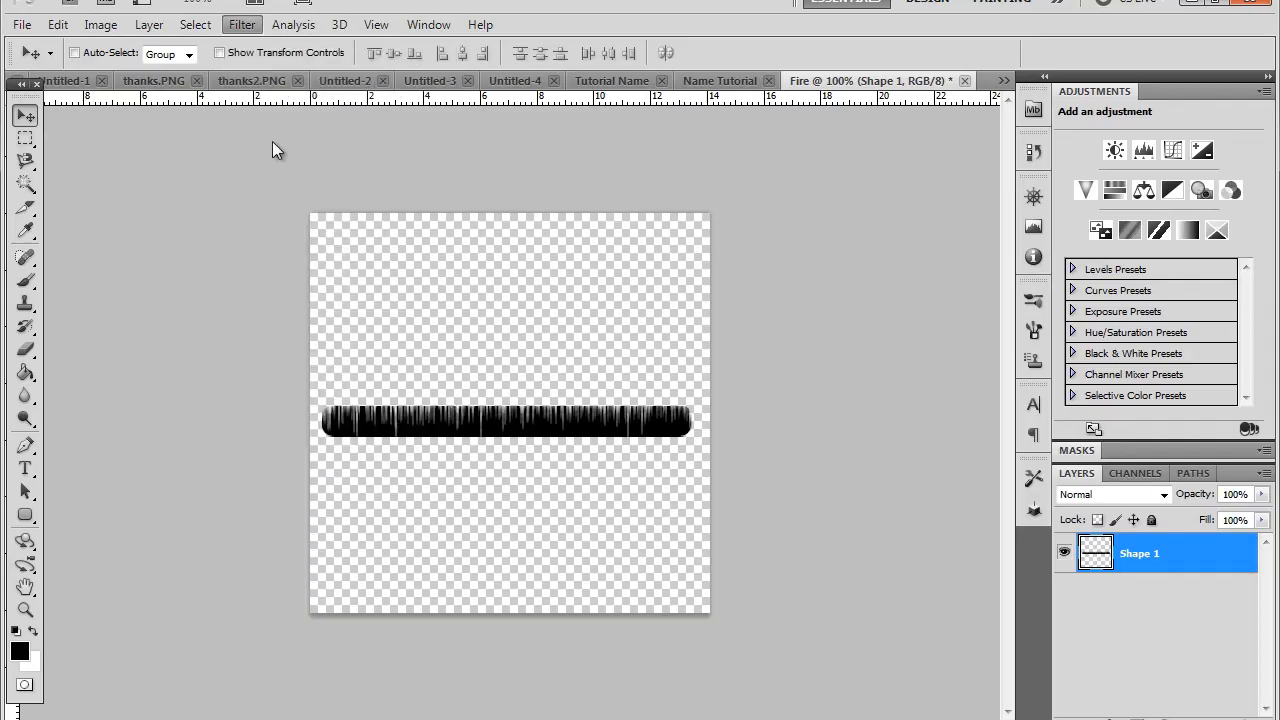
Liquify the bar's top edge, forward-warping the streaks upward into flame tongues along its length
click(240, 24)
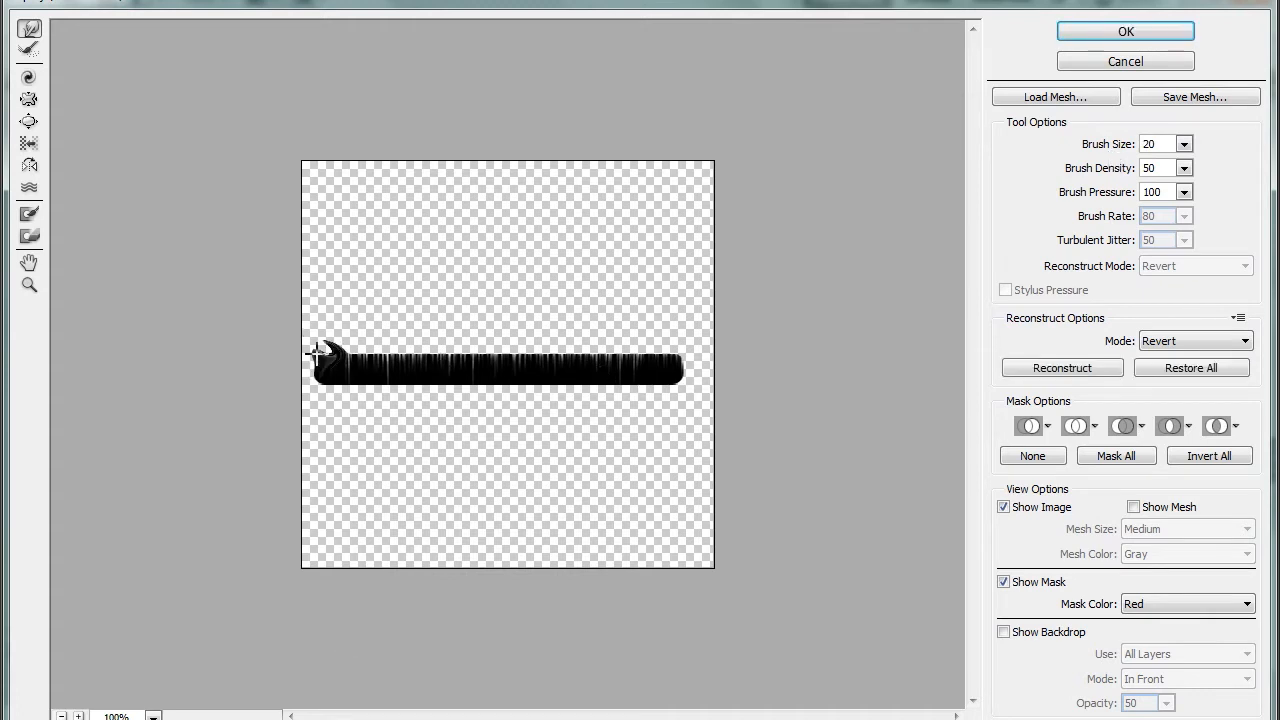
drag(320, 350, 356, 336)
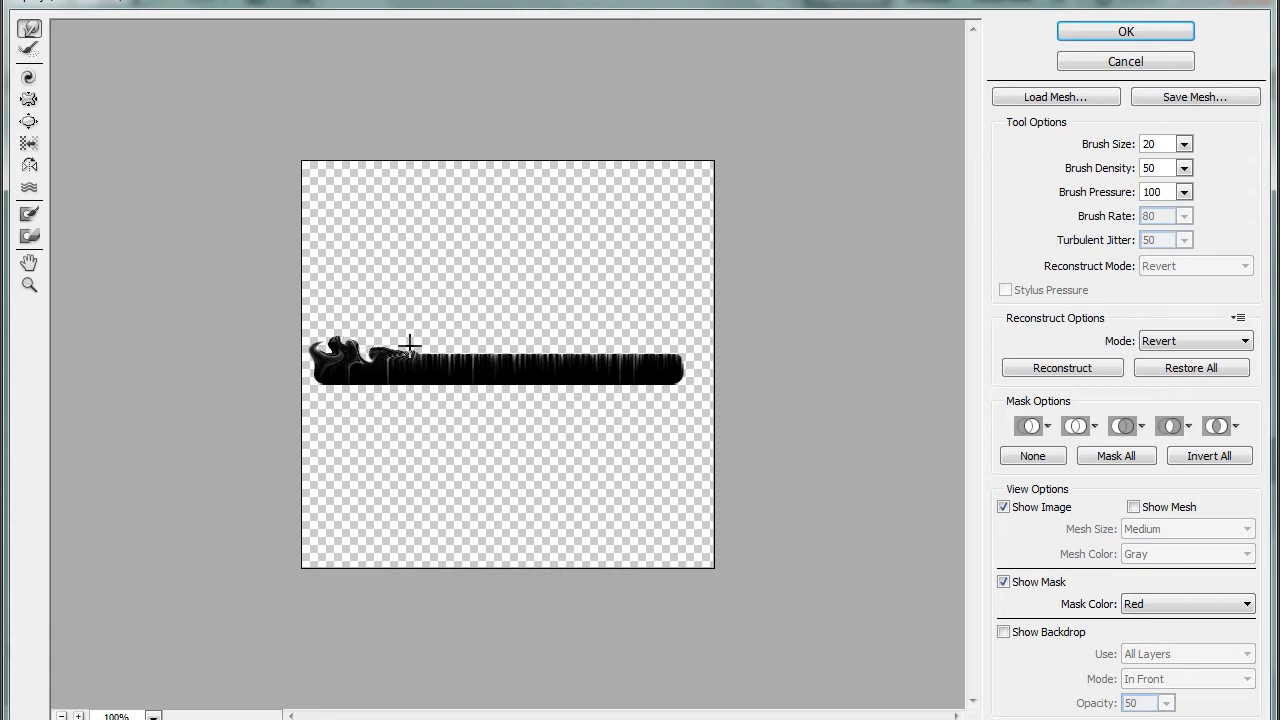
drag(410, 344, 384, 330)
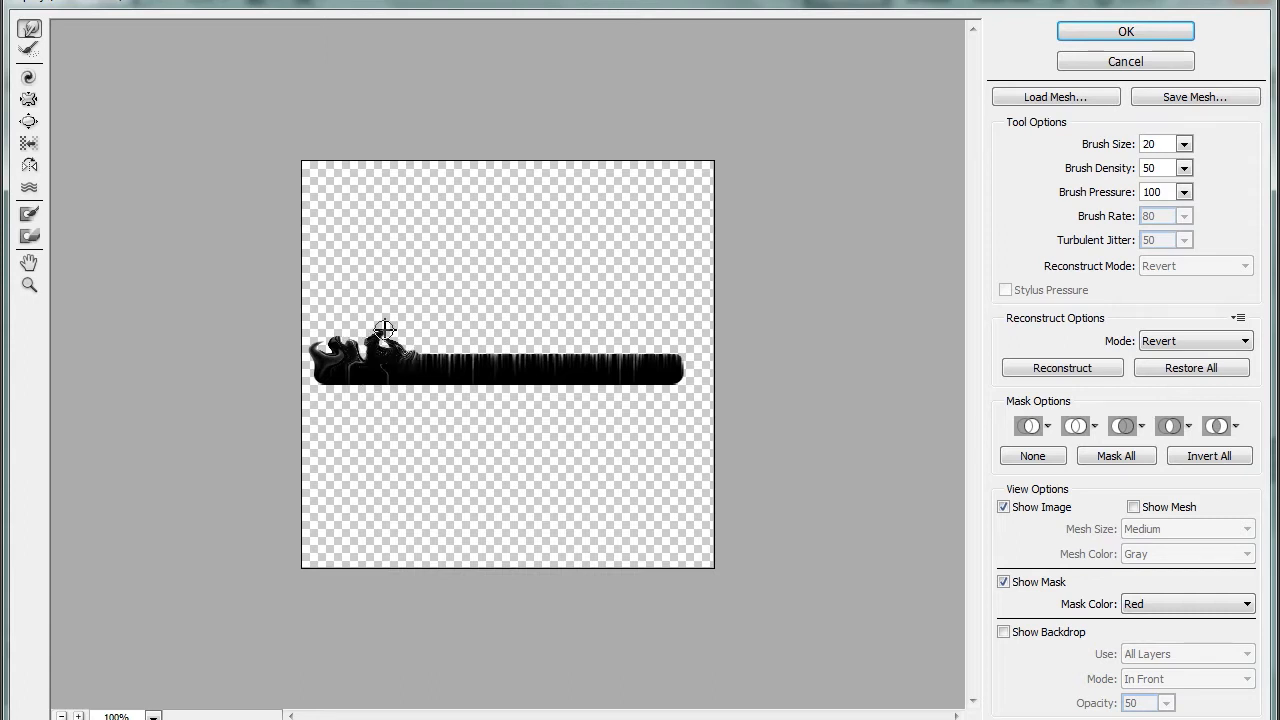
drag(384, 330, 436, 338)
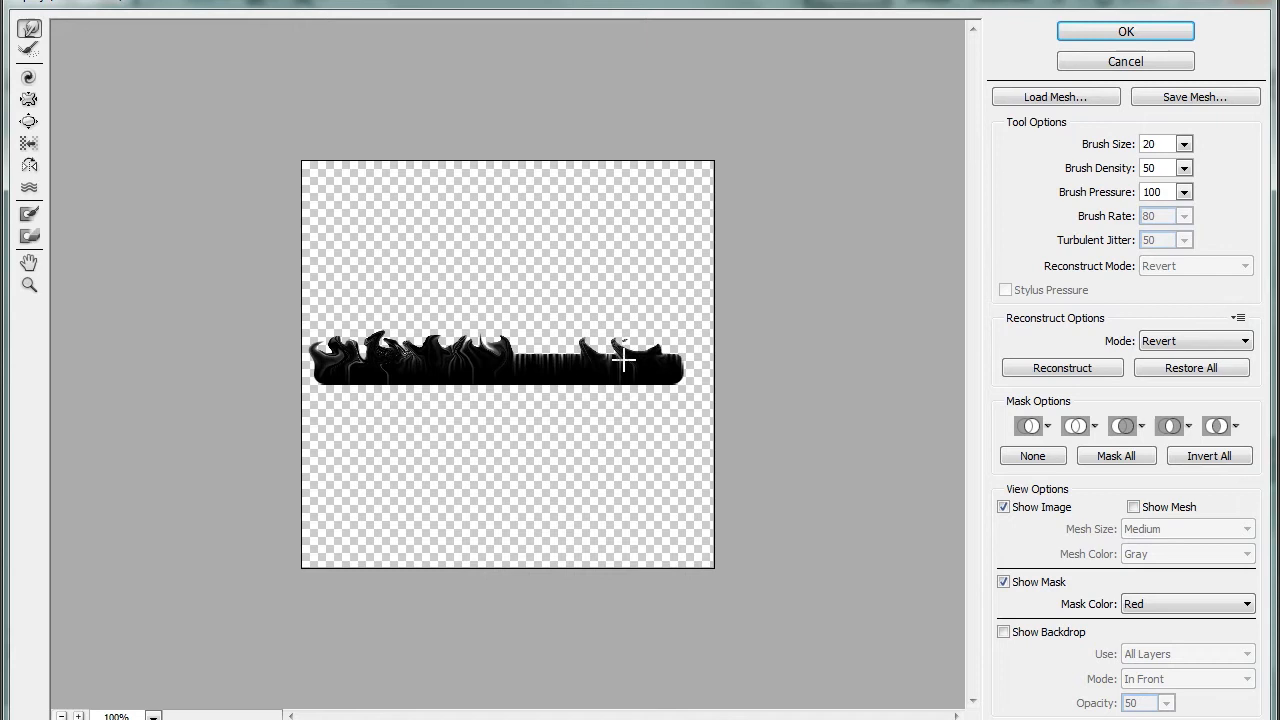
drag(624, 358, 558, 364)
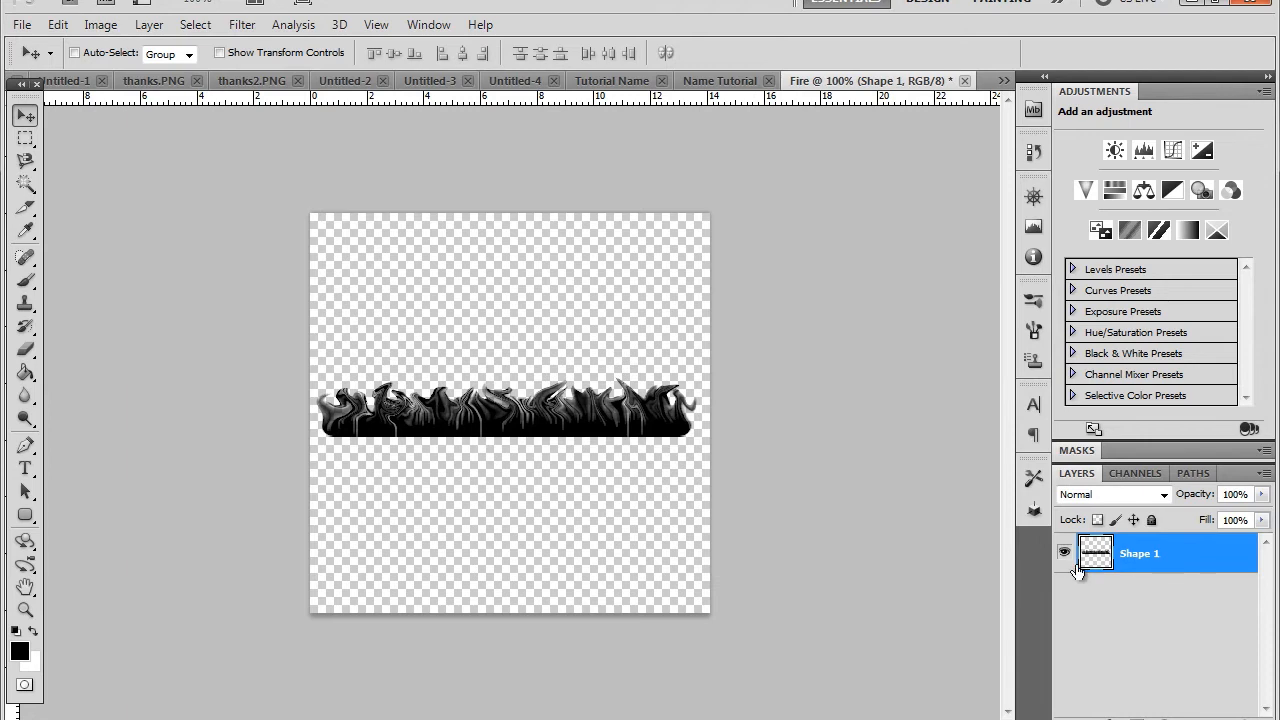
Soften the flame shape with a 1-pixel Gaussian blur
click(292, 24)
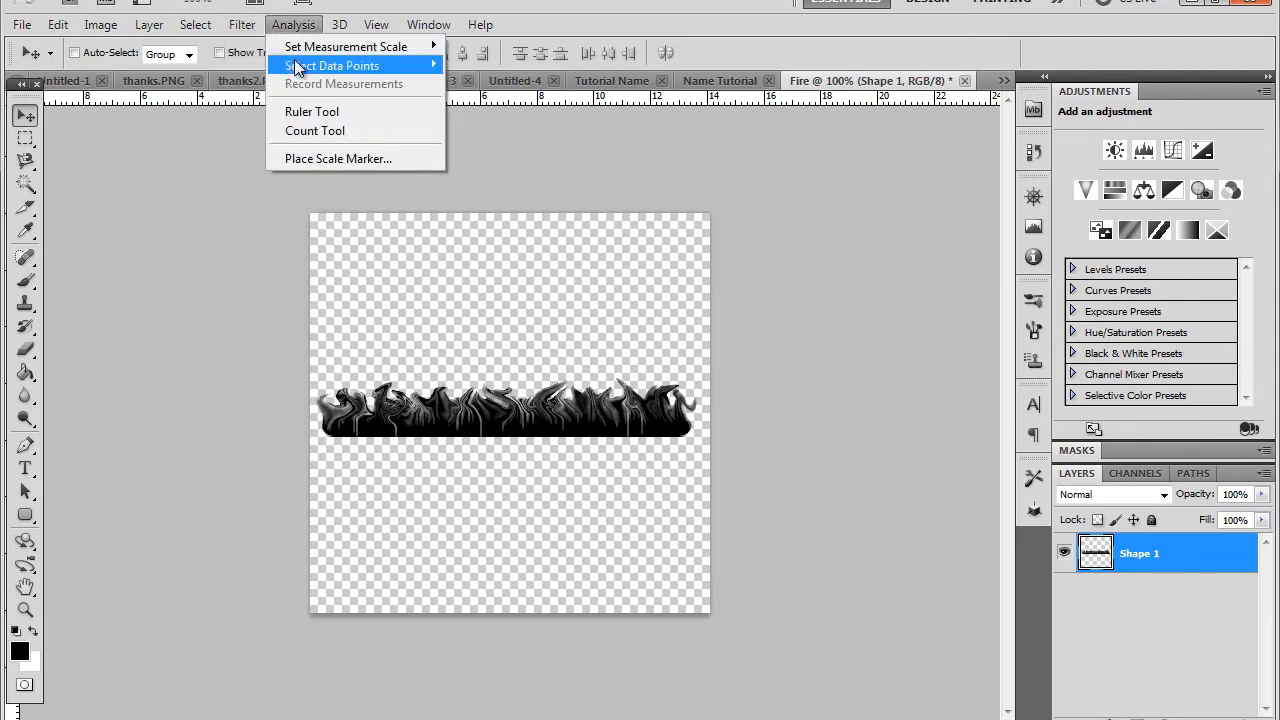
click(240, 24)
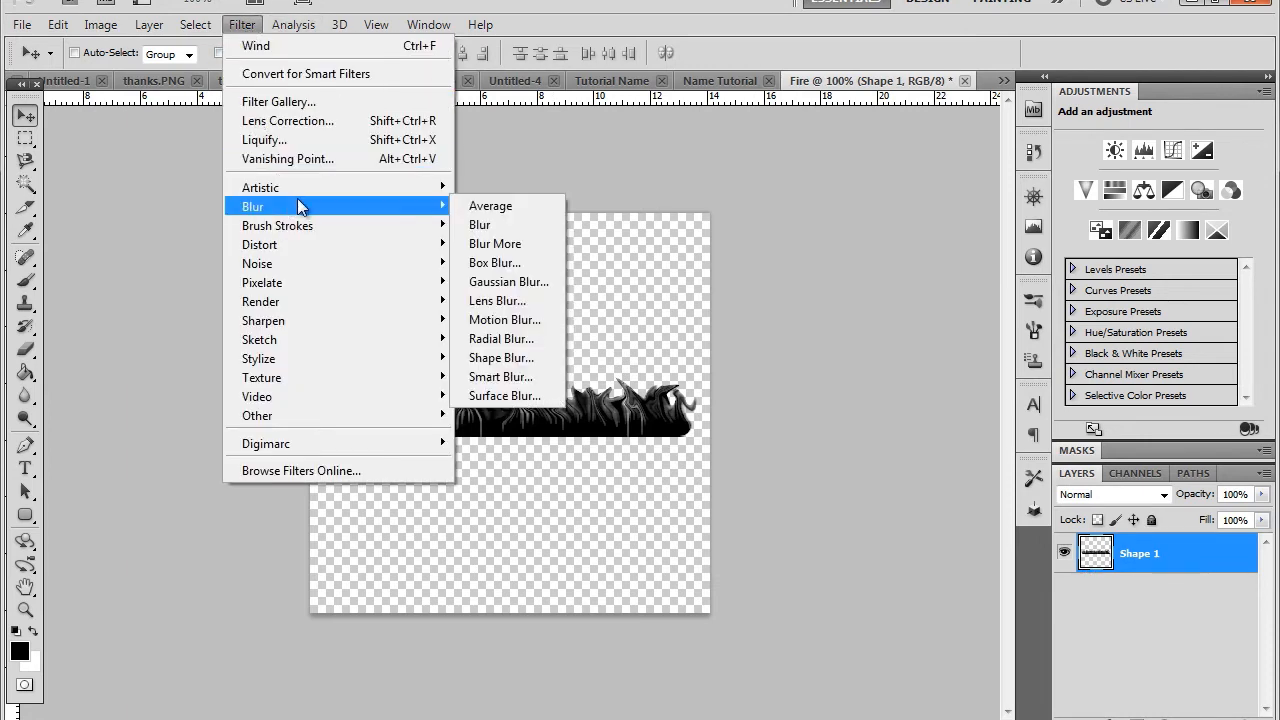
click(508, 282)
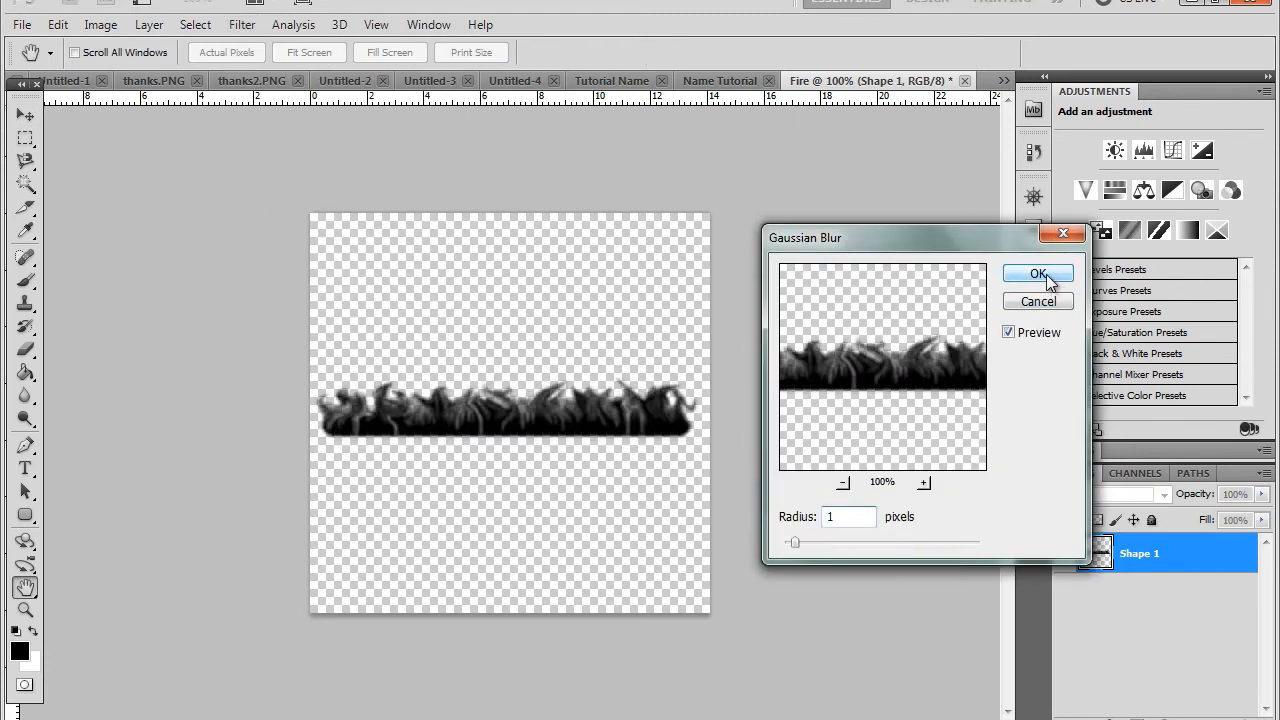
click(1038, 274)
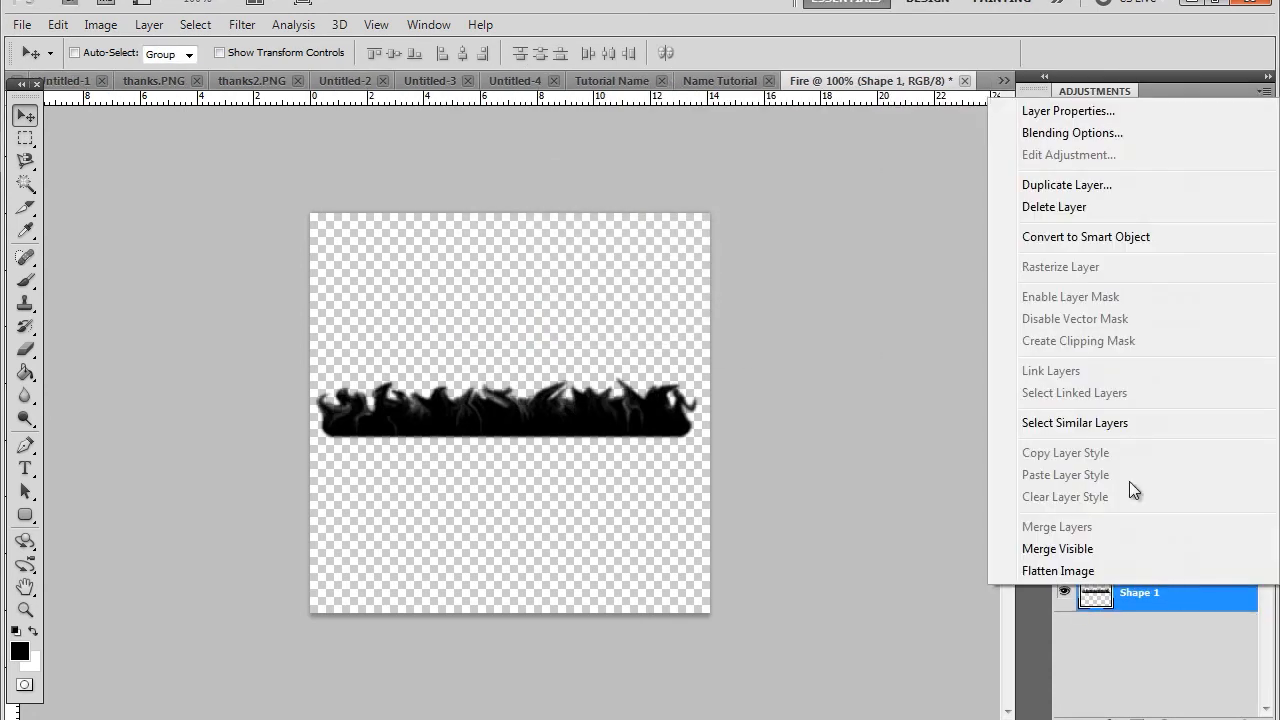
Duplicate the fire shape layer twice and hide both copies
click(1068, 184)
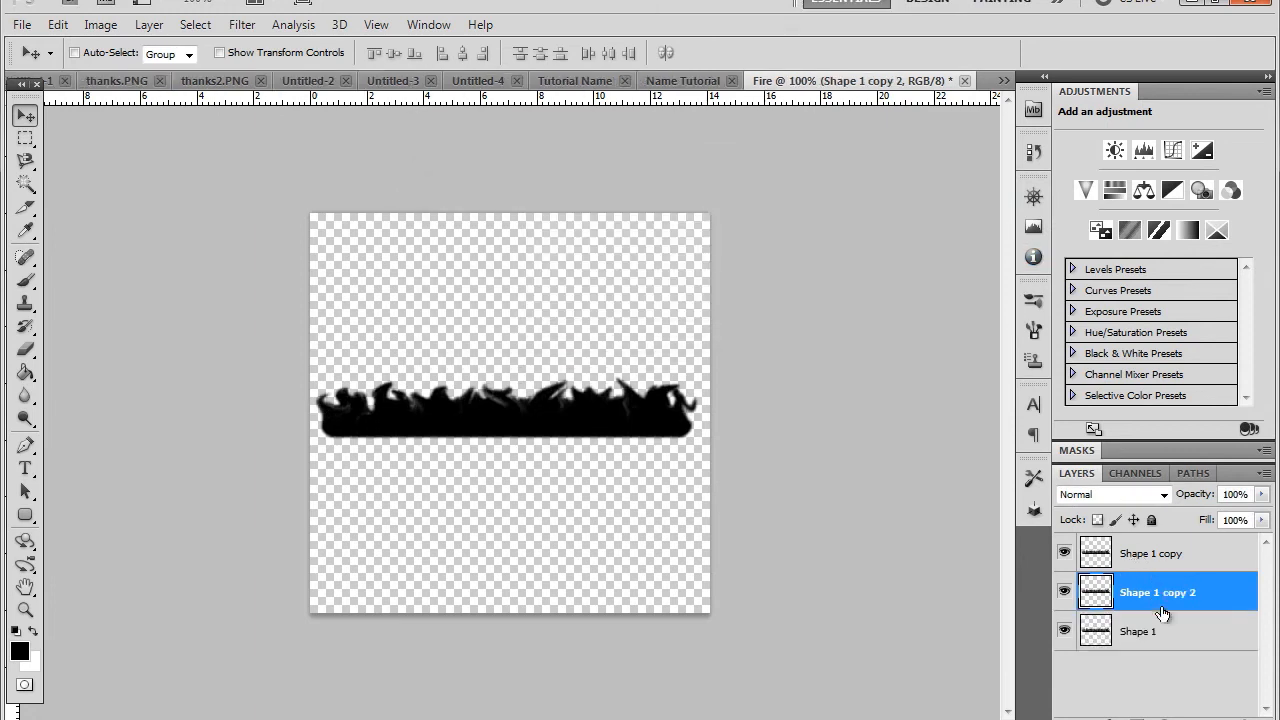
click(1138, 632)
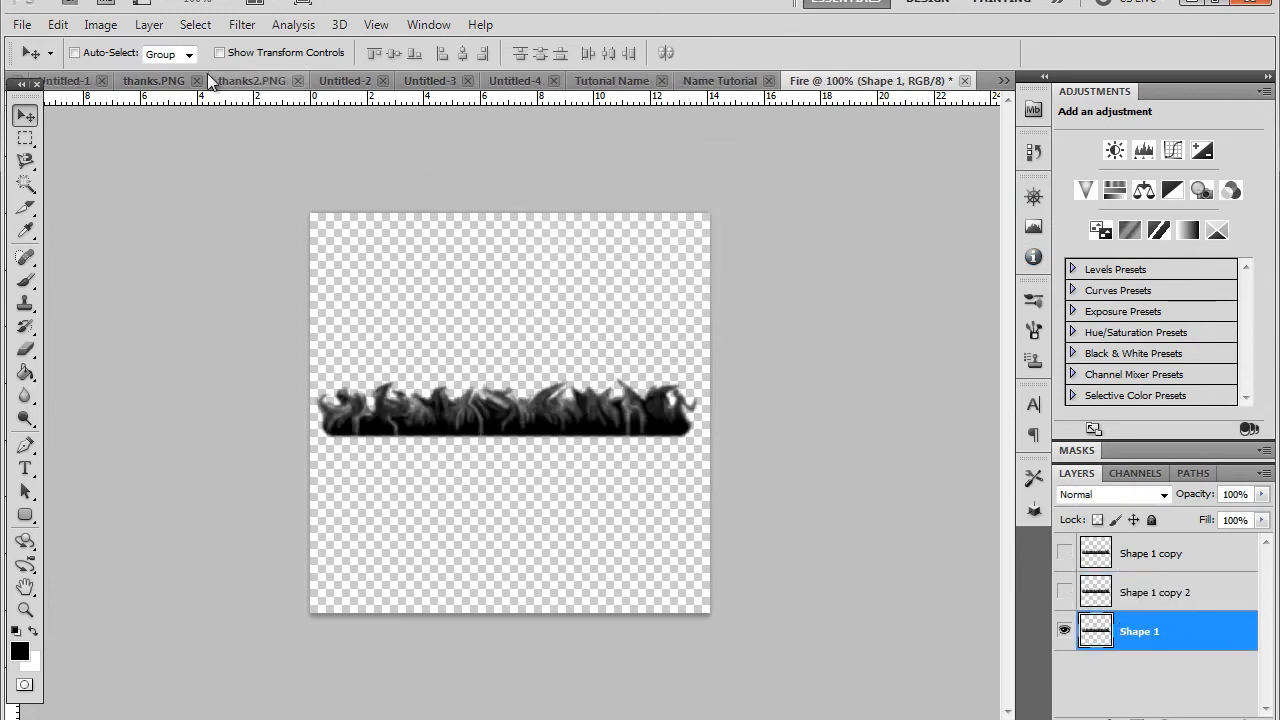
Colorize the original fire layer orange (Hue 11, Saturation 100, Lightness +47) and reveal Shape 1 copy 2
click(100, 24)
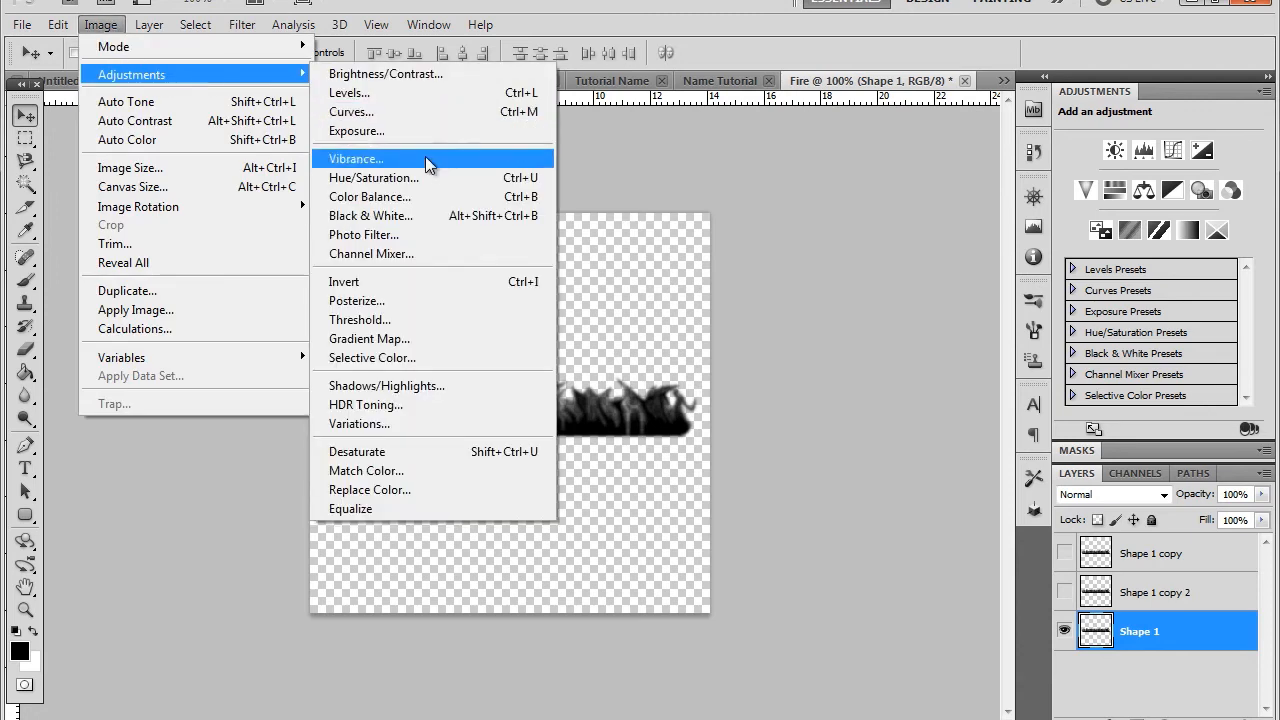
click(372, 176)
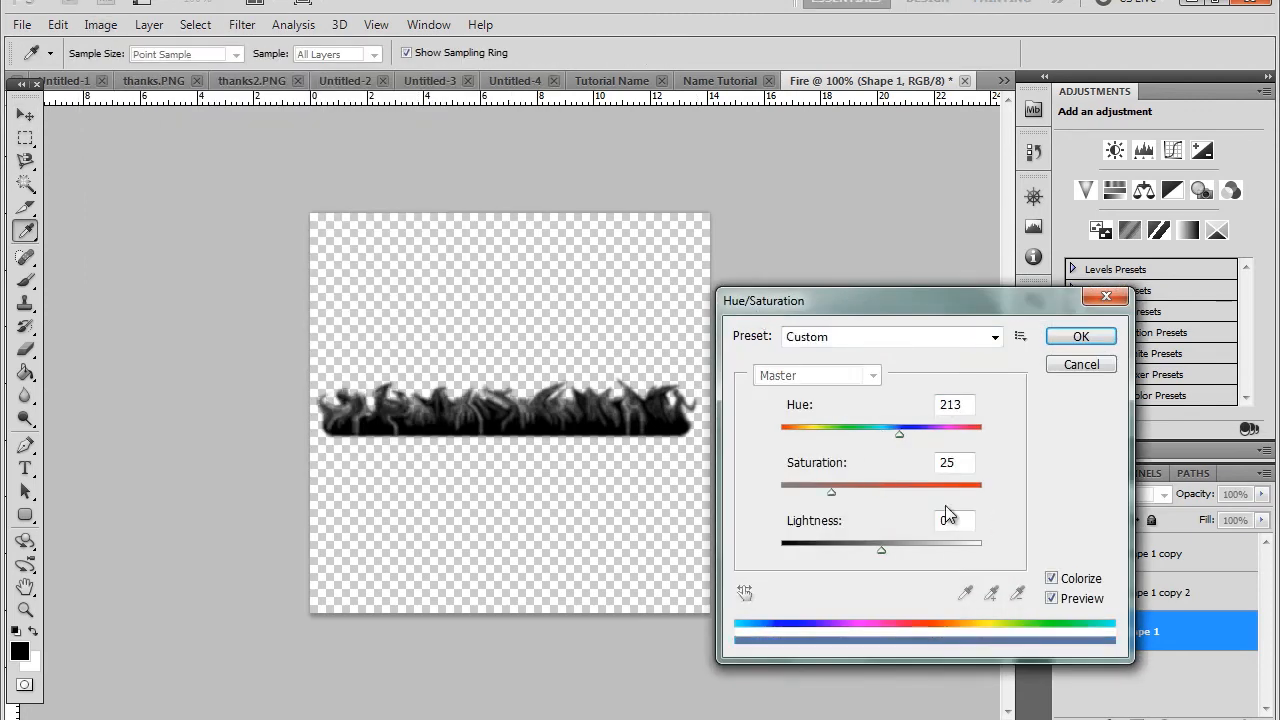
drag(832, 490, 980, 490)
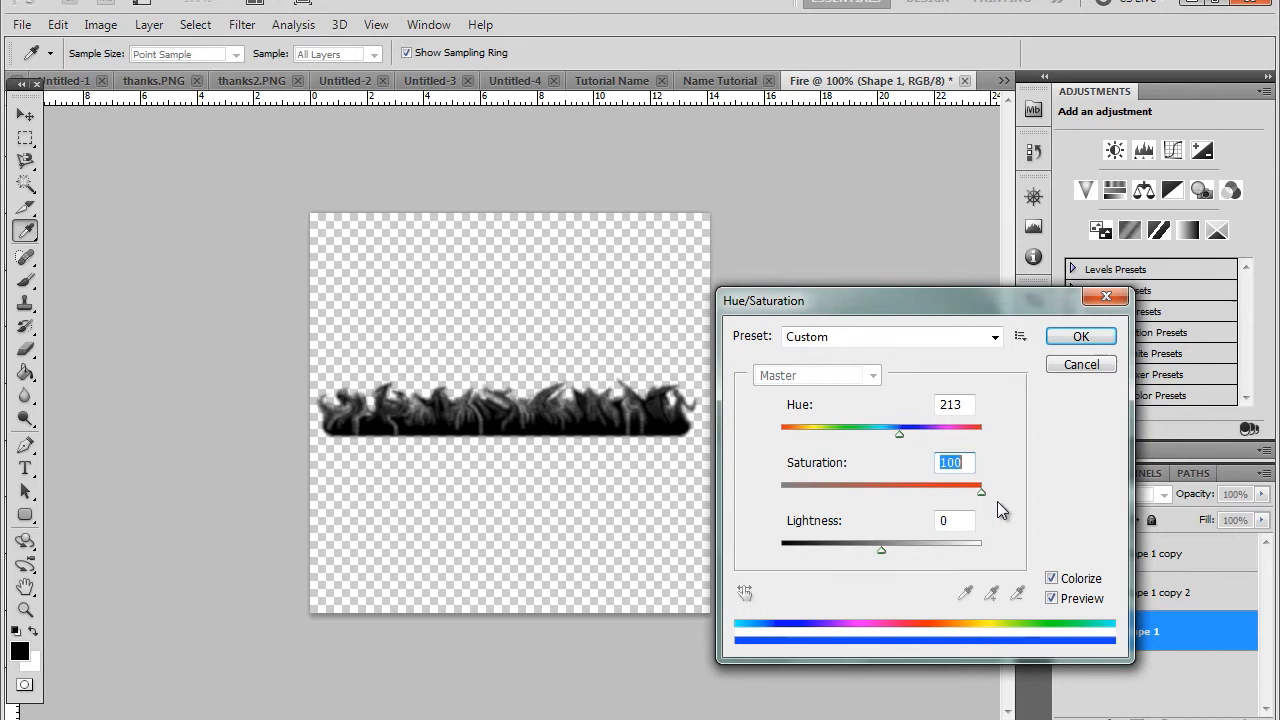
drag(898, 432, 788, 432)
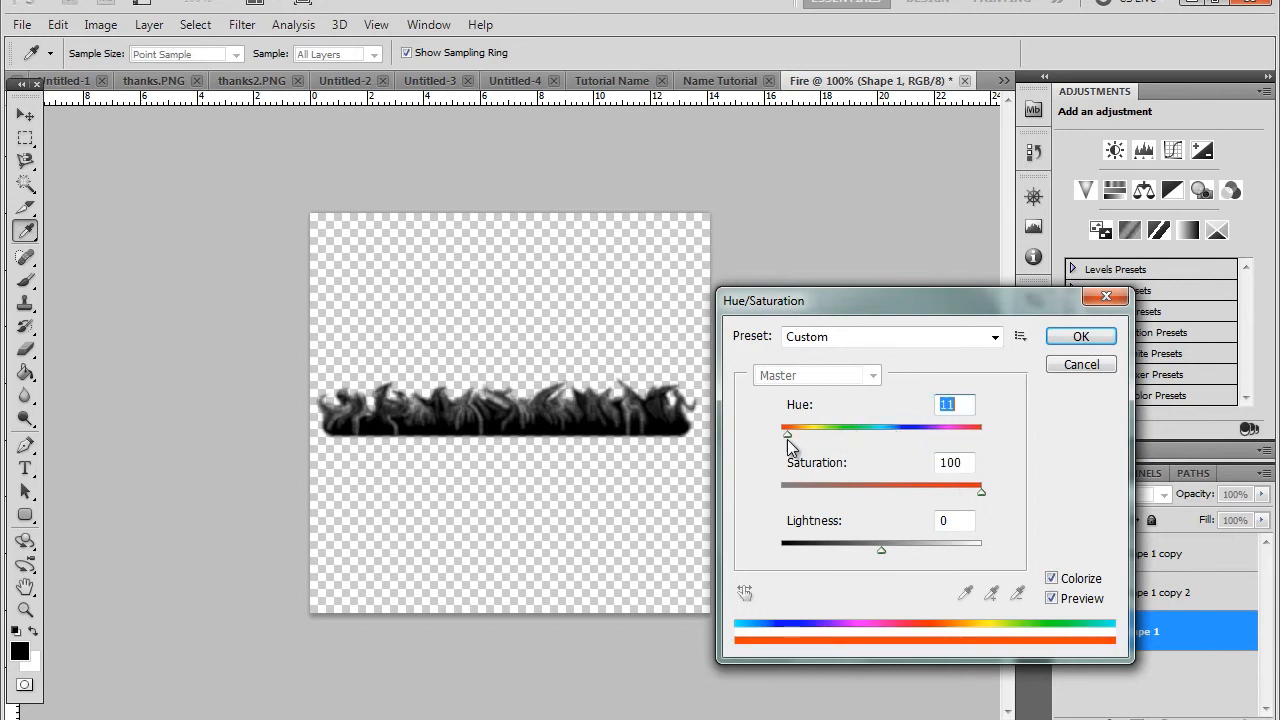
drag(880, 548, 904, 548)
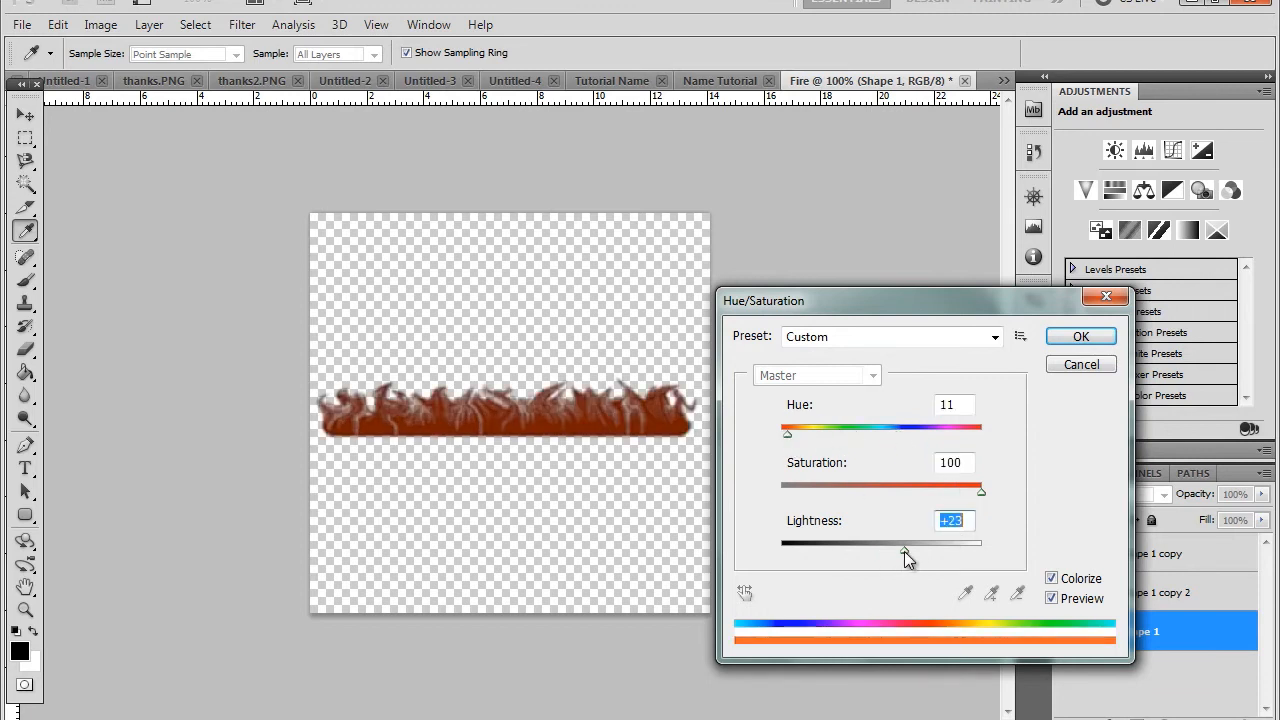
drag(904, 544, 936, 544)
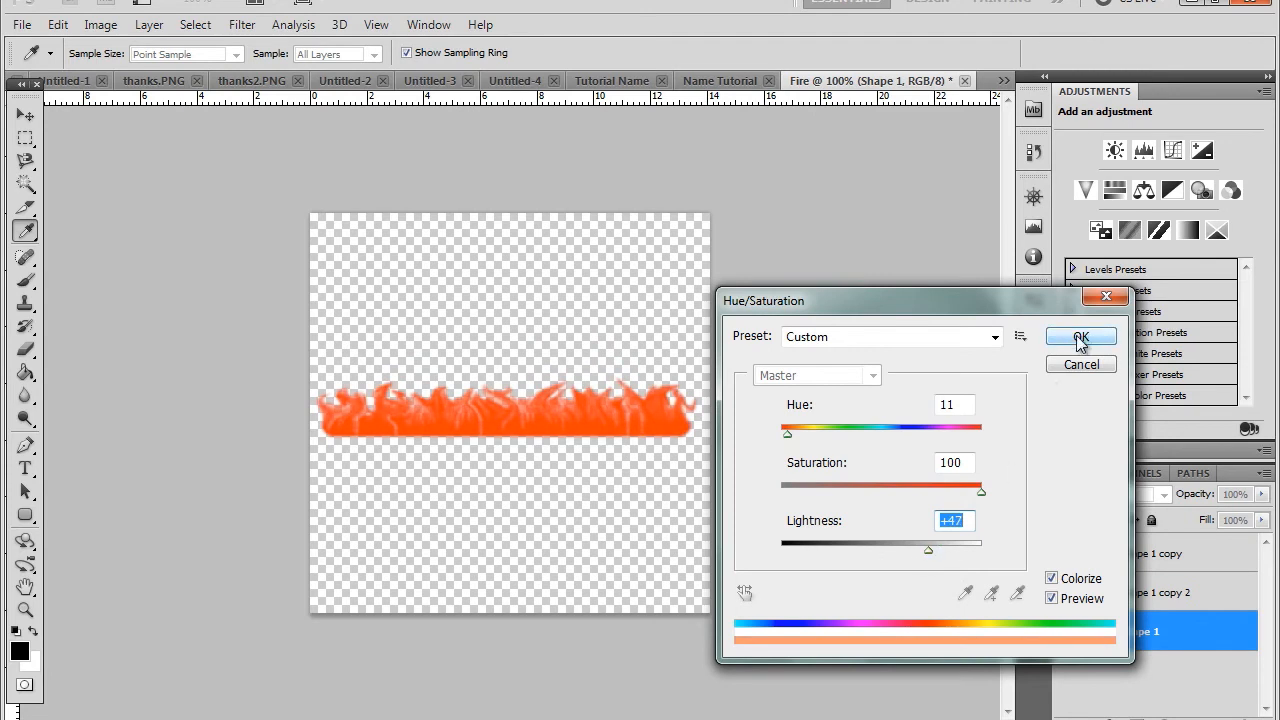
click(1080, 336)
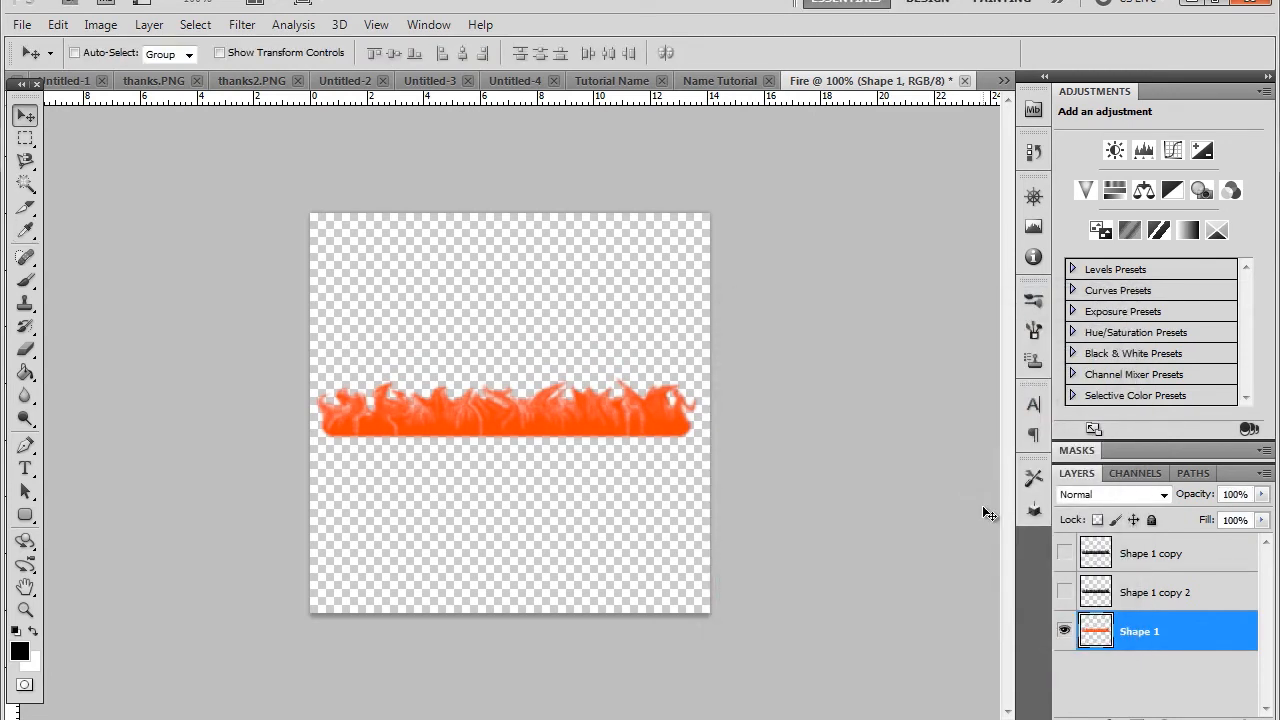
click(1064, 592)
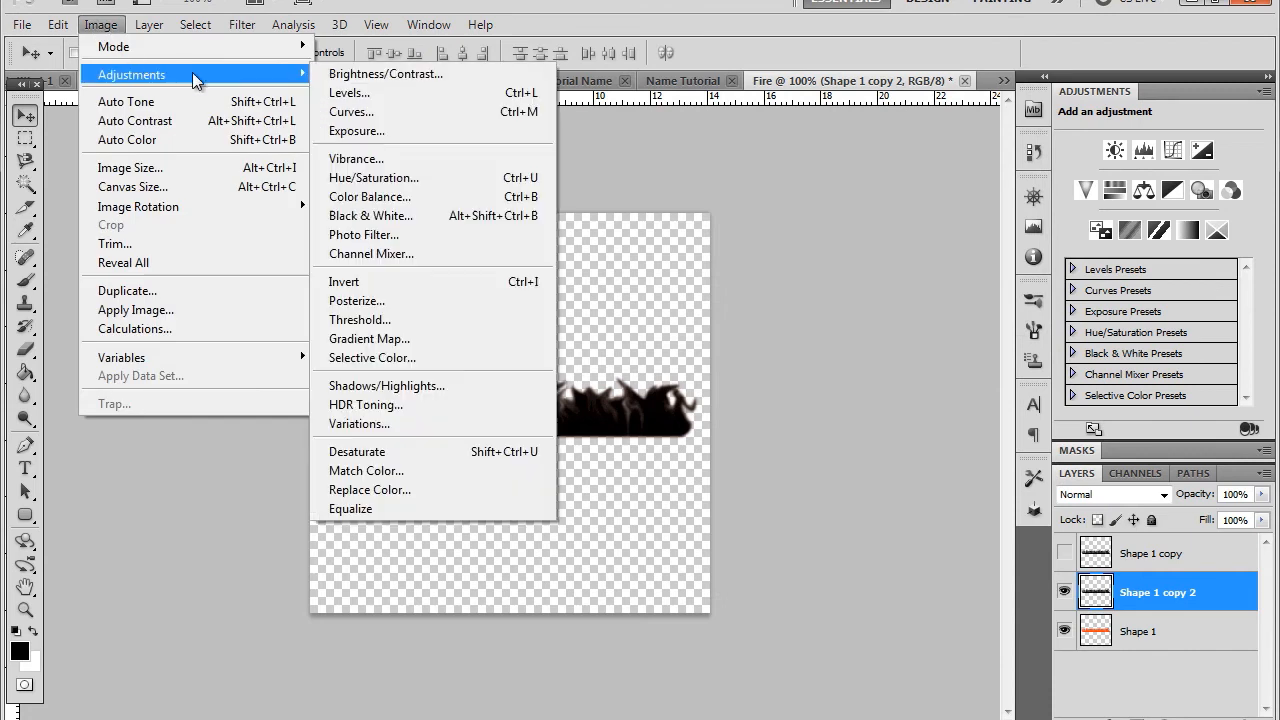
Colorize Shape 1 copy 2 a lighter yellow-orange (Saturation 100, Lightness +56) and reveal Shape 1 copy
click(372, 176)
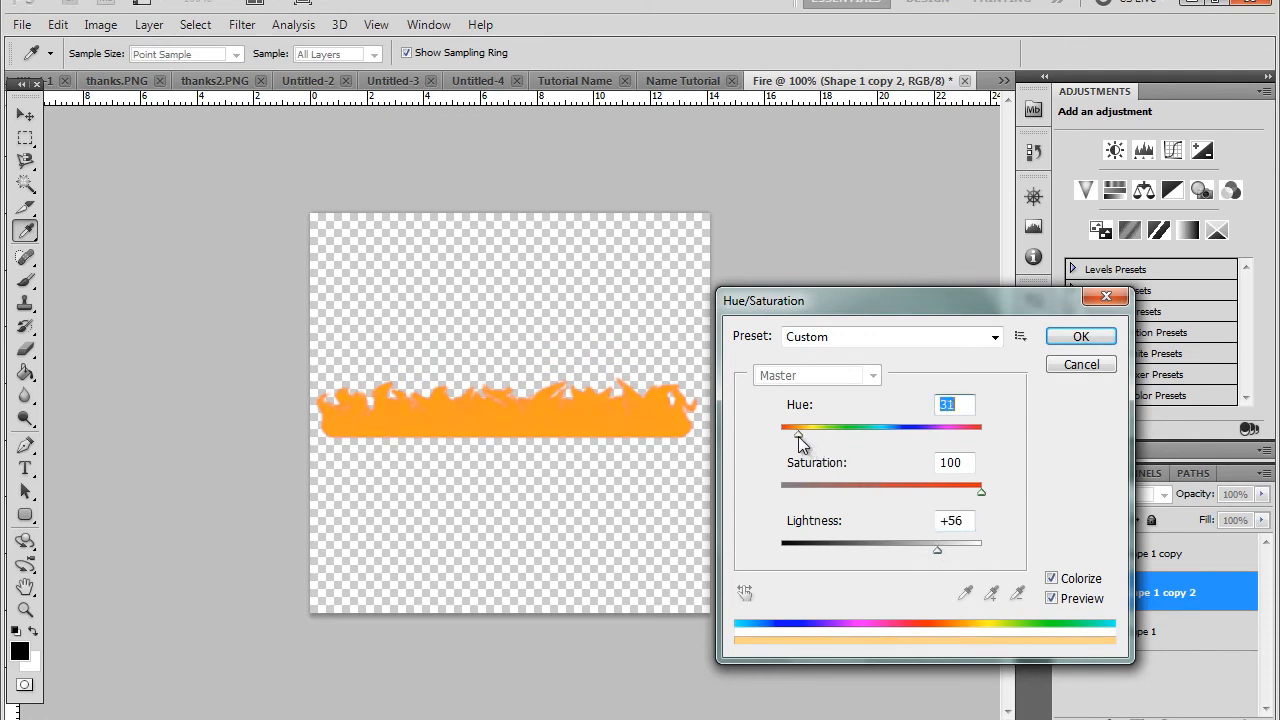
drag(798, 428, 800, 428)
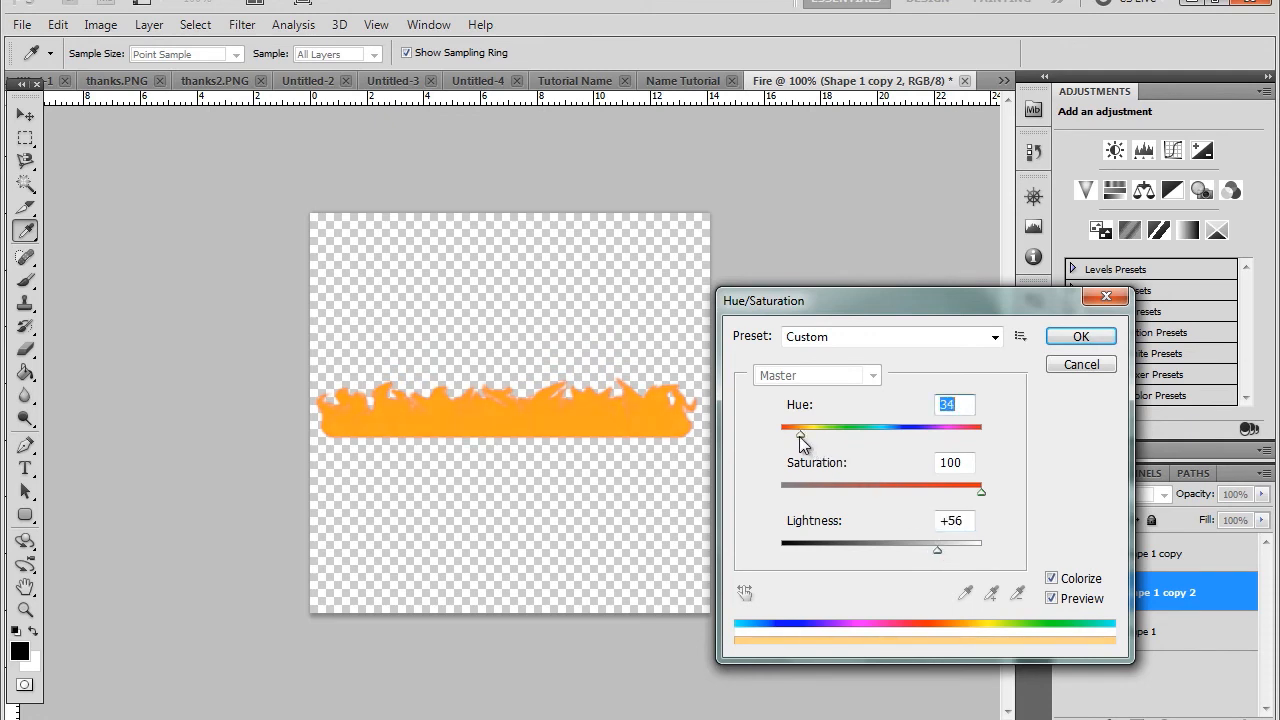
click(1080, 336)
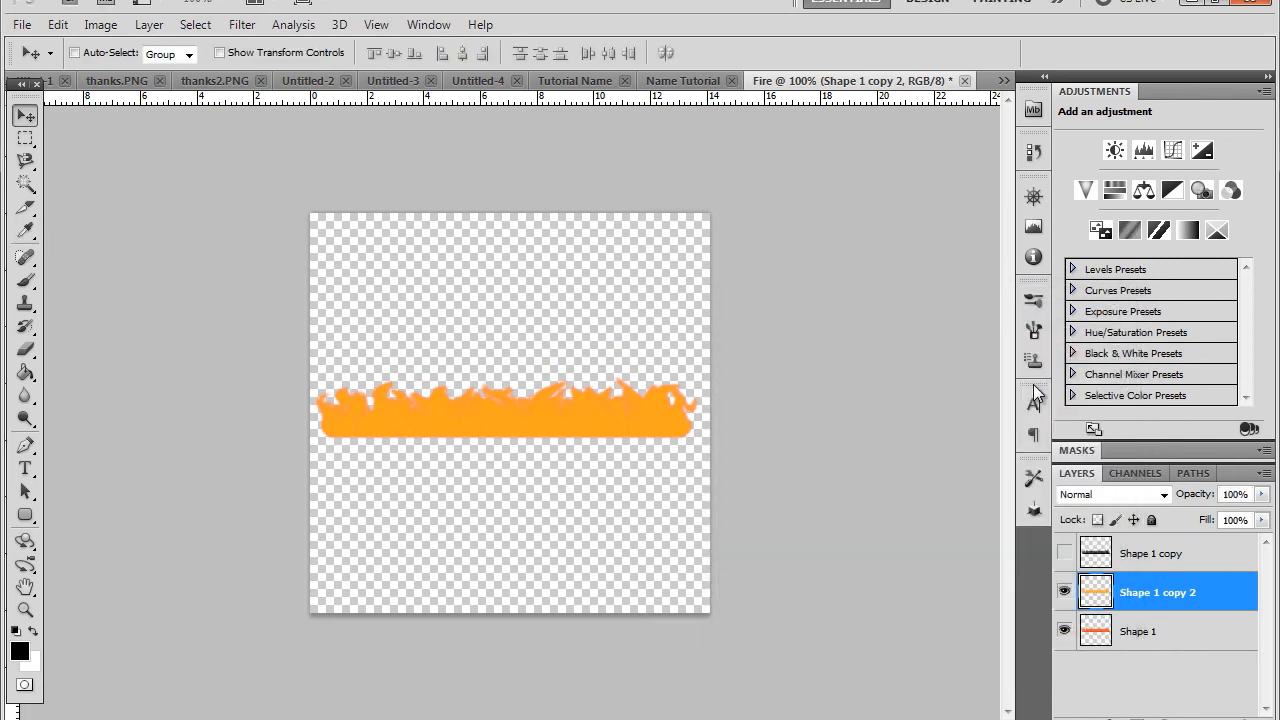
click(1064, 552)
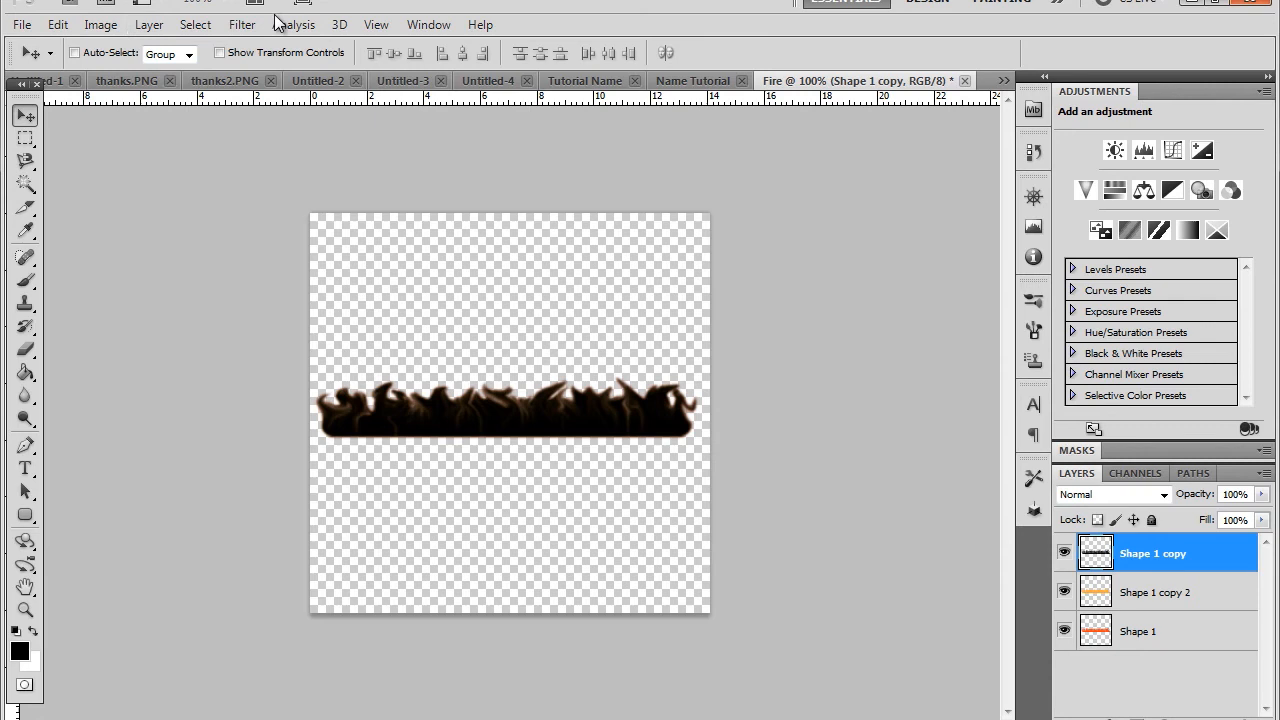
Blur the top Shape 1 copy with a 7-pixel Gaussian blur
click(240, 24)
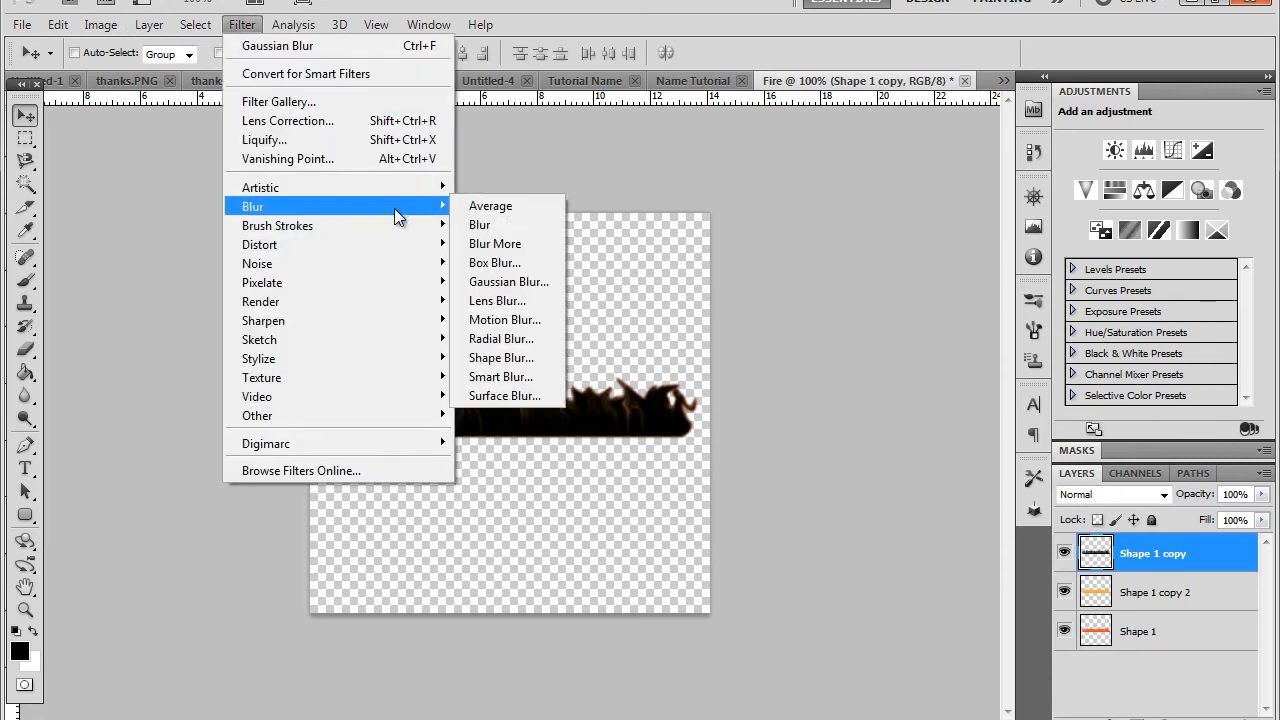
click(508, 280)
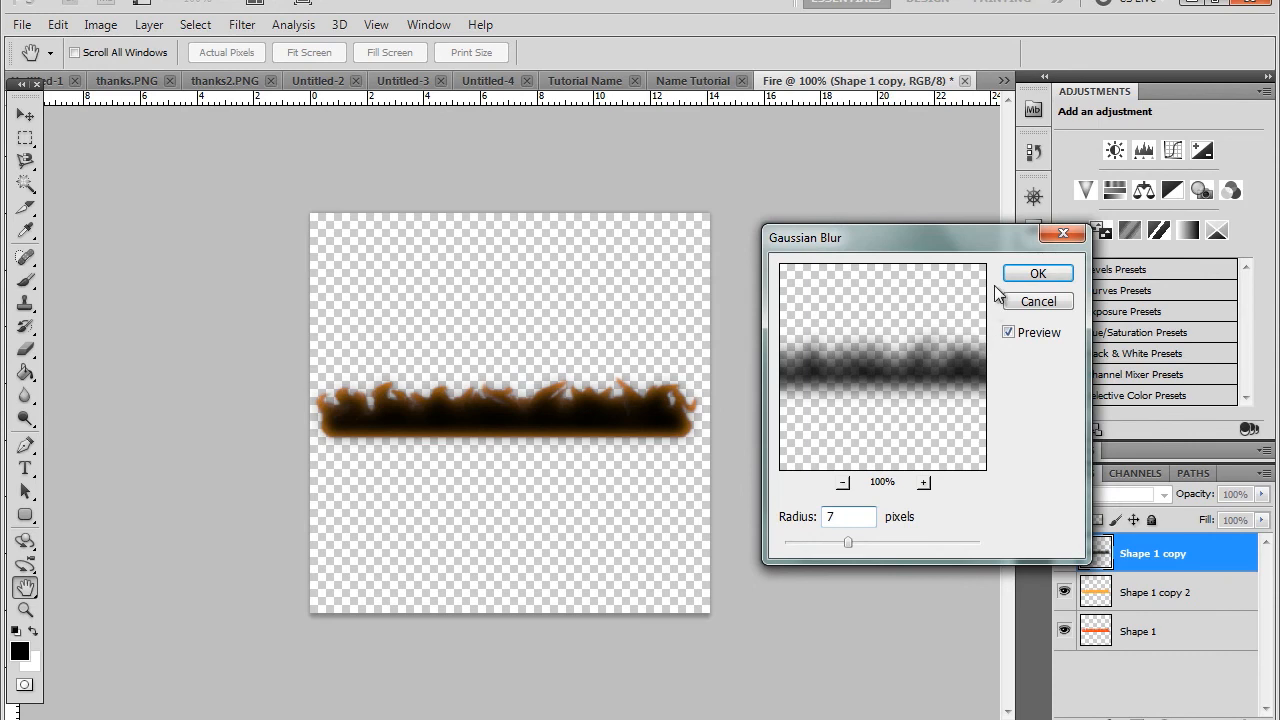
click(1036, 272)
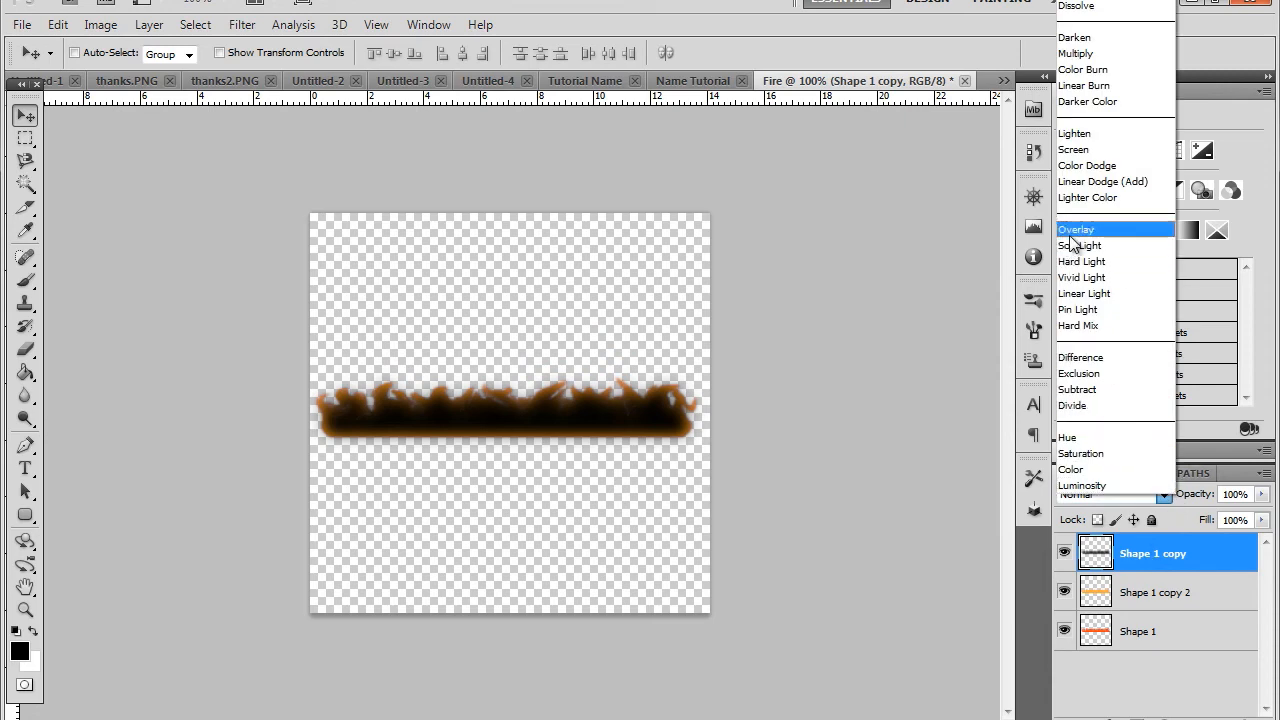
Set the top fire copy layer's blend mode to Overlay for an orange glow
click(1076, 228)
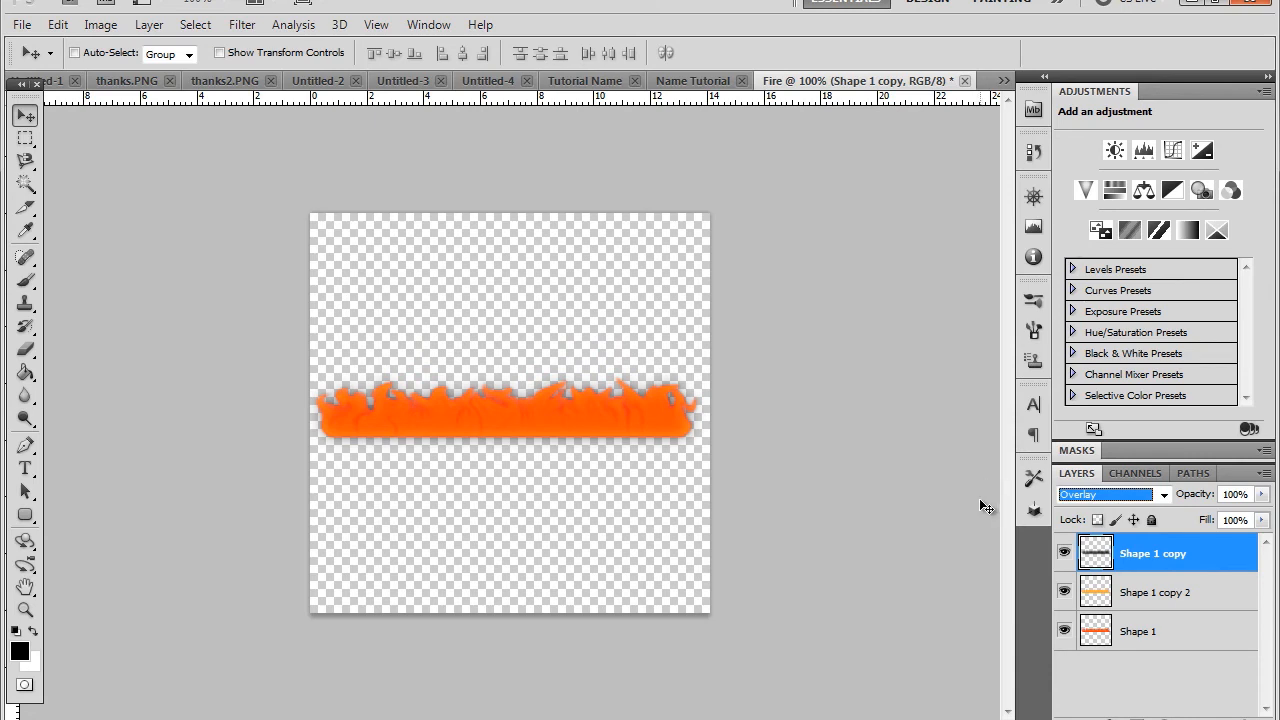
mouse_move(1036, 644)
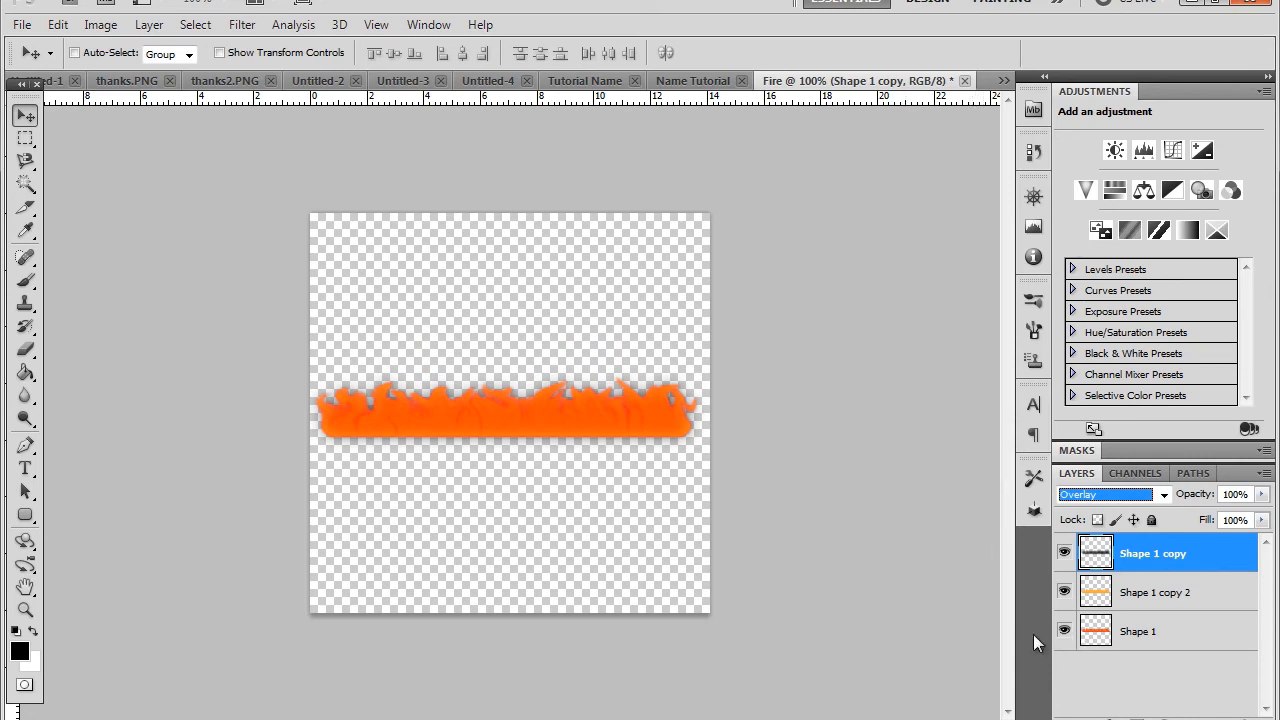
click(24, 468)
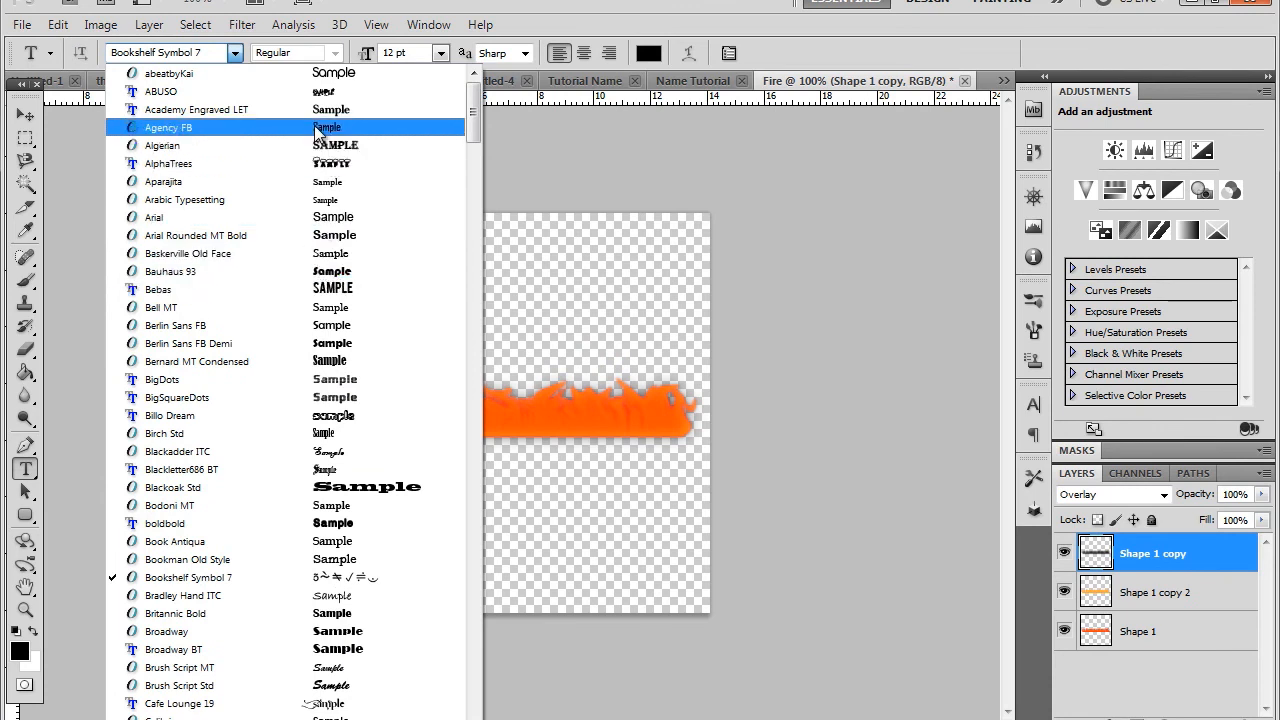
Add white 36 pt ABUSO text 'TGMARS' across the fire strip and commit it
click(648, 52)
text(ABUSO)
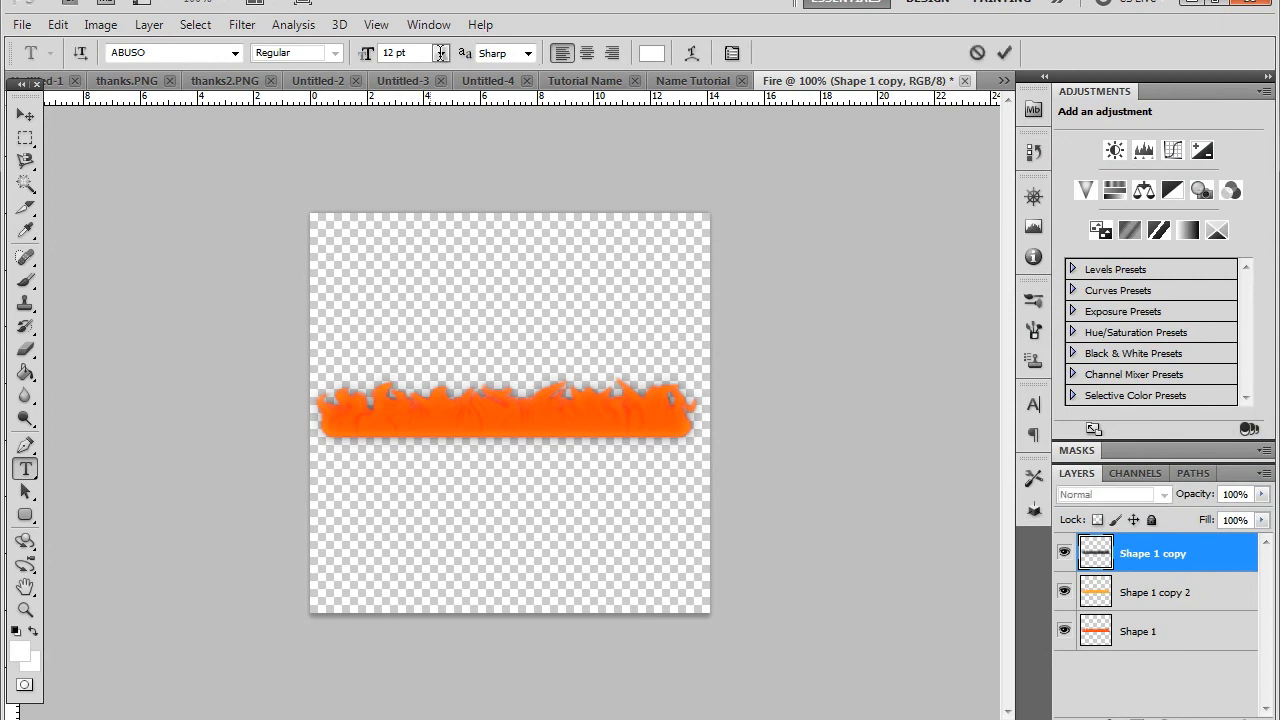
click(576, 392)
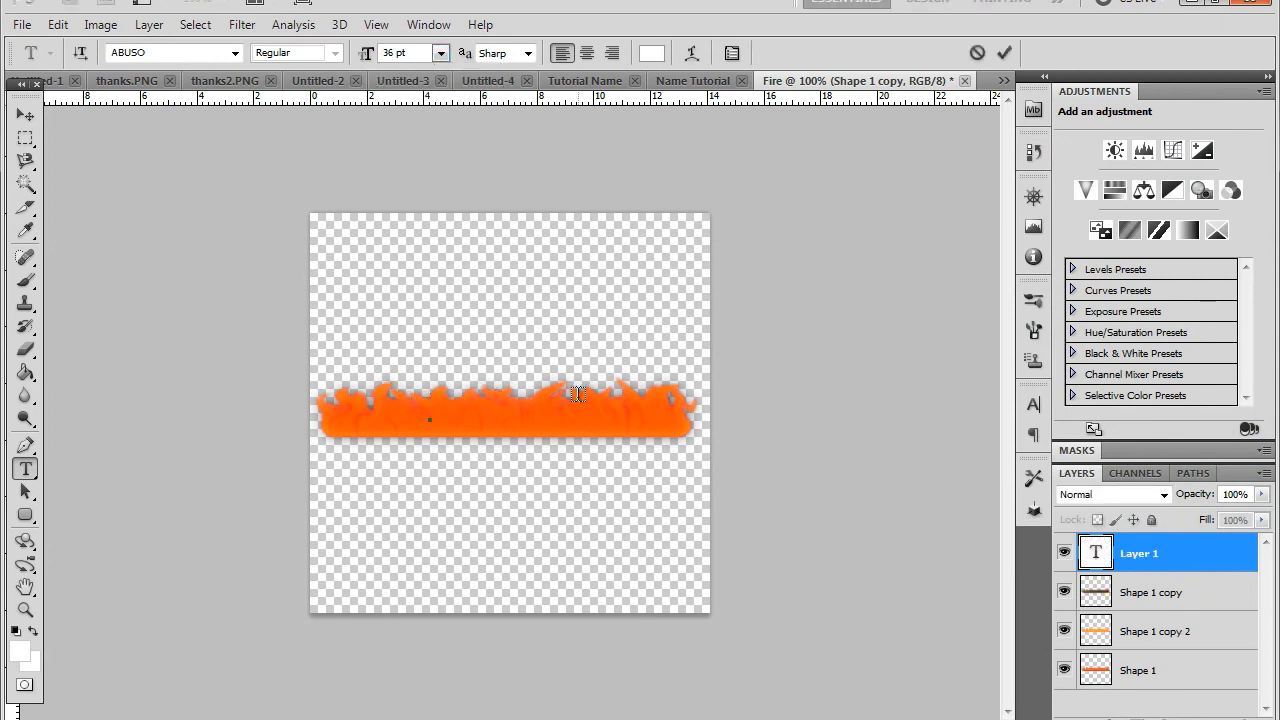
text(TGIARS)
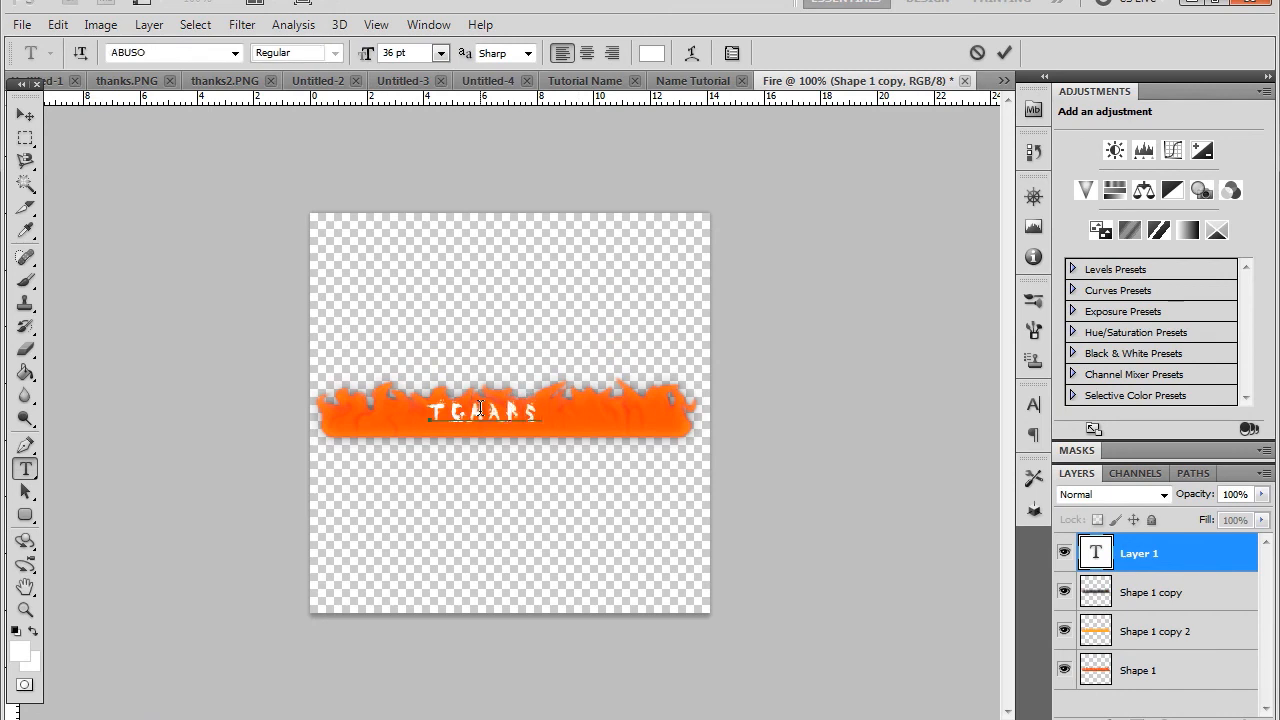
click(24, 114)
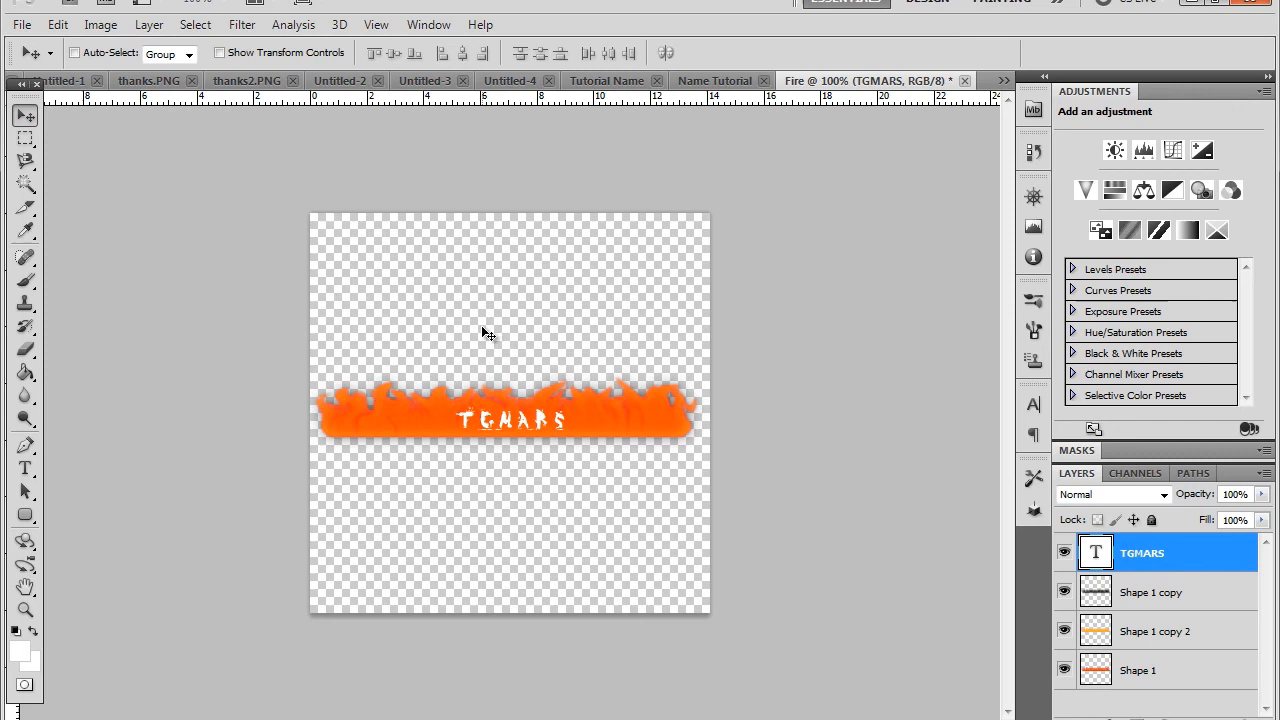
mouse_move(548, 320)
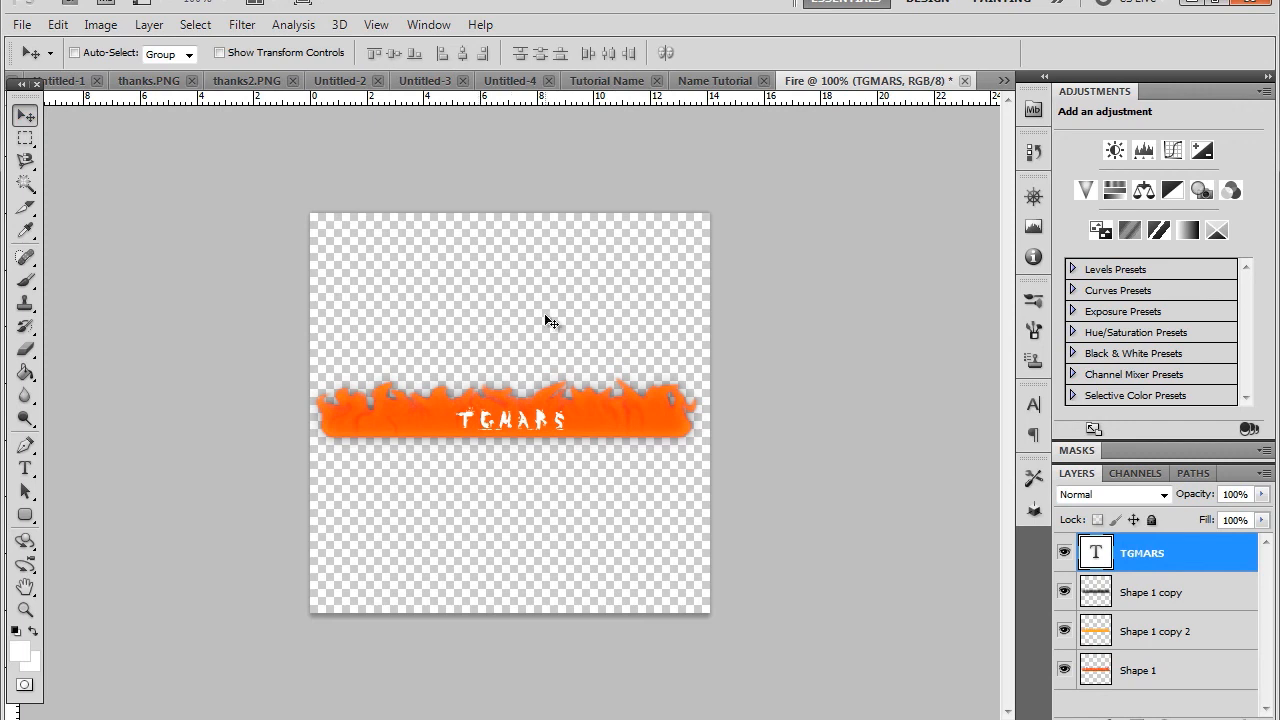